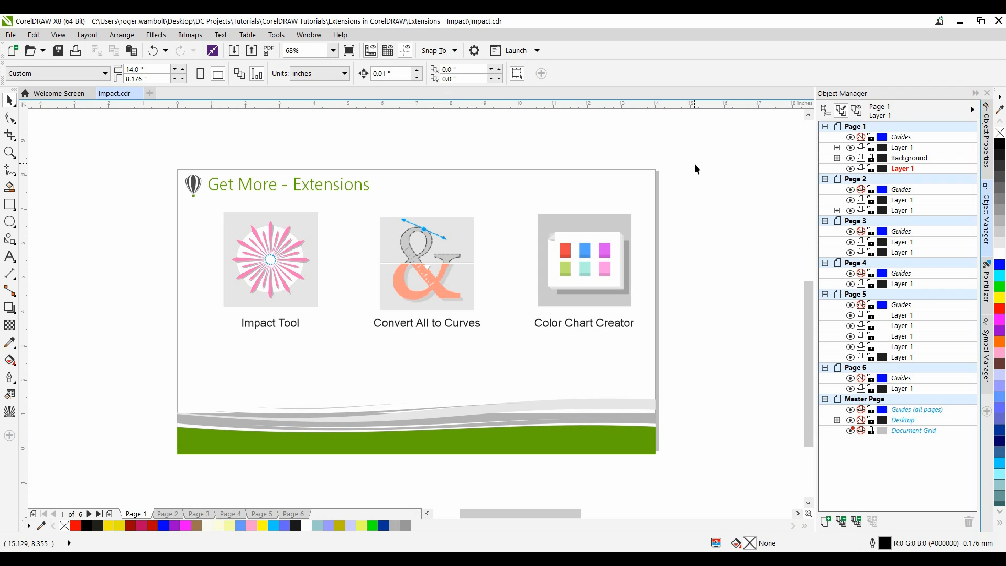
Step: Page past the Dick's Dairy poster on Page 2 to reach blank Page 3
left_click(168, 513)
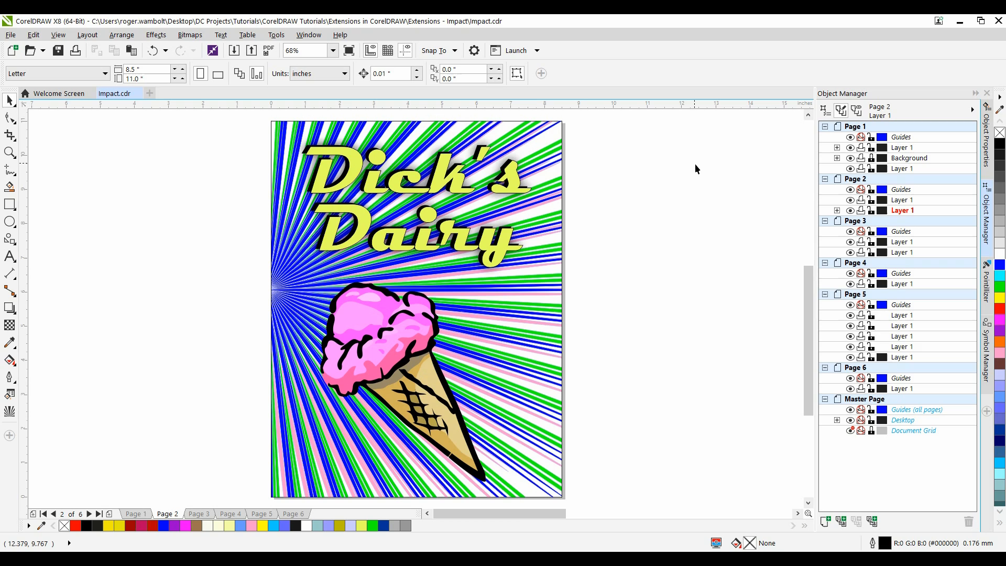
left_click(198, 514)
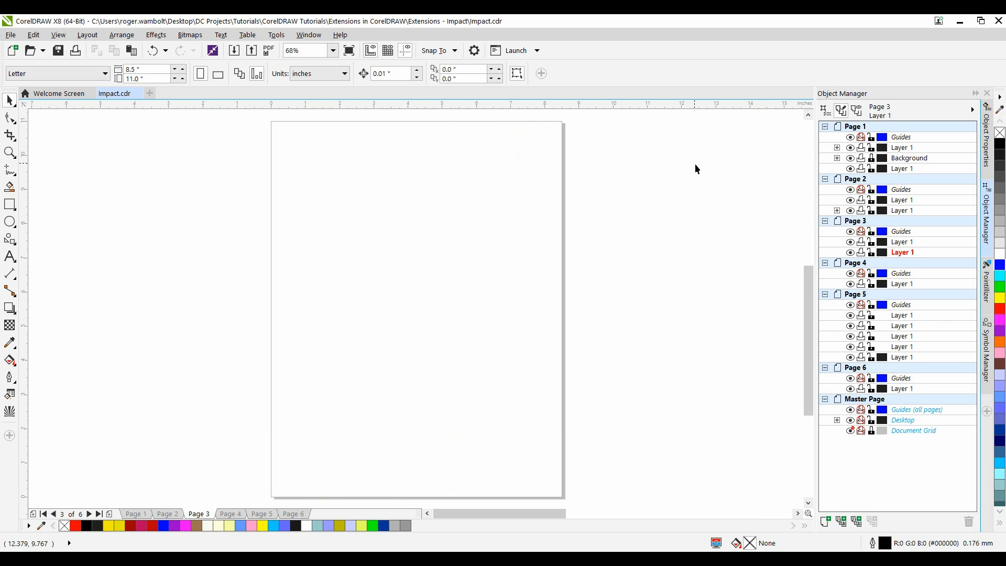
mouse_move(314, 411)
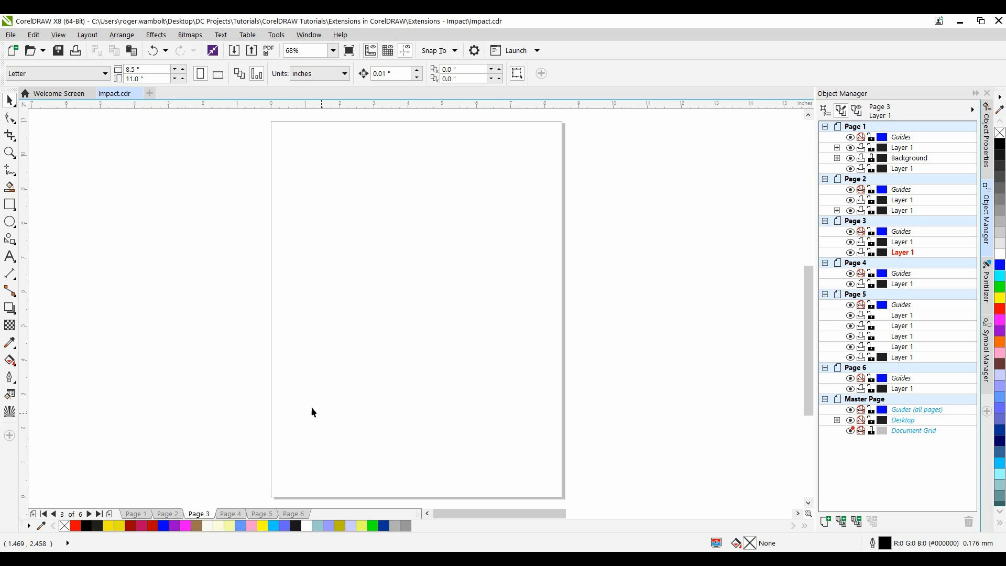
Step: Activate the Impact tool and switch its effect style from Parallel to Radial
left_click(9, 412)
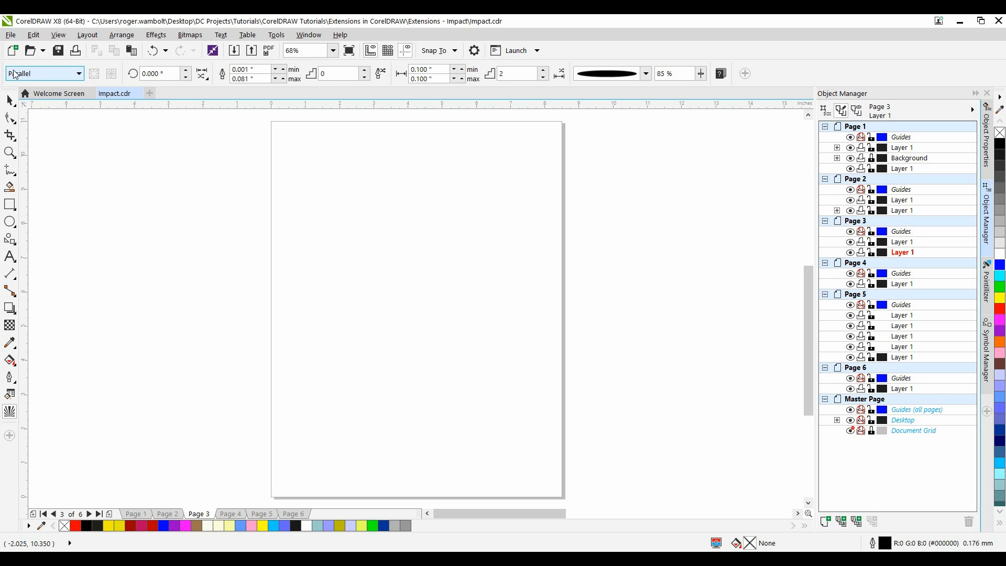
mouse_move(43, 74)
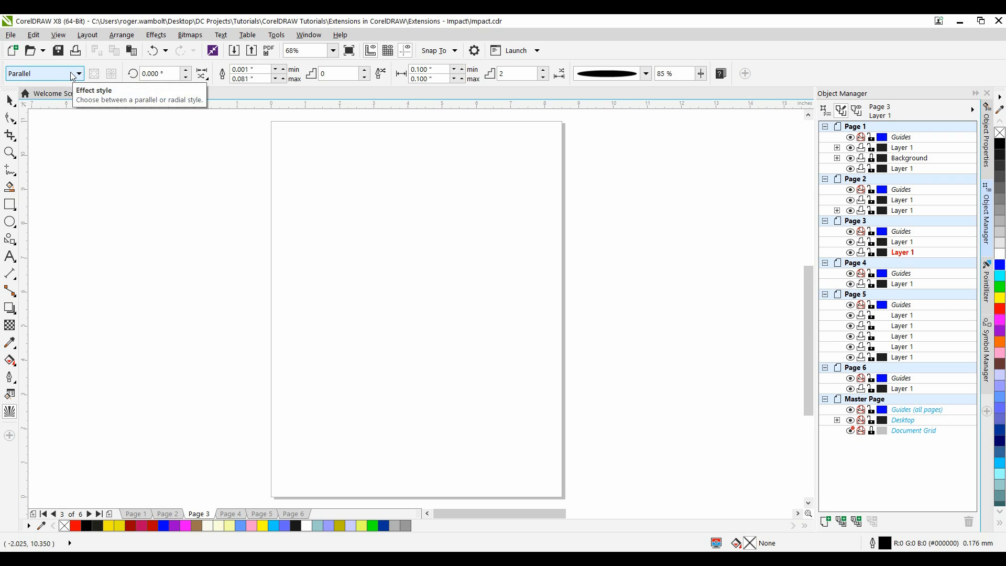
left_click(20, 74)
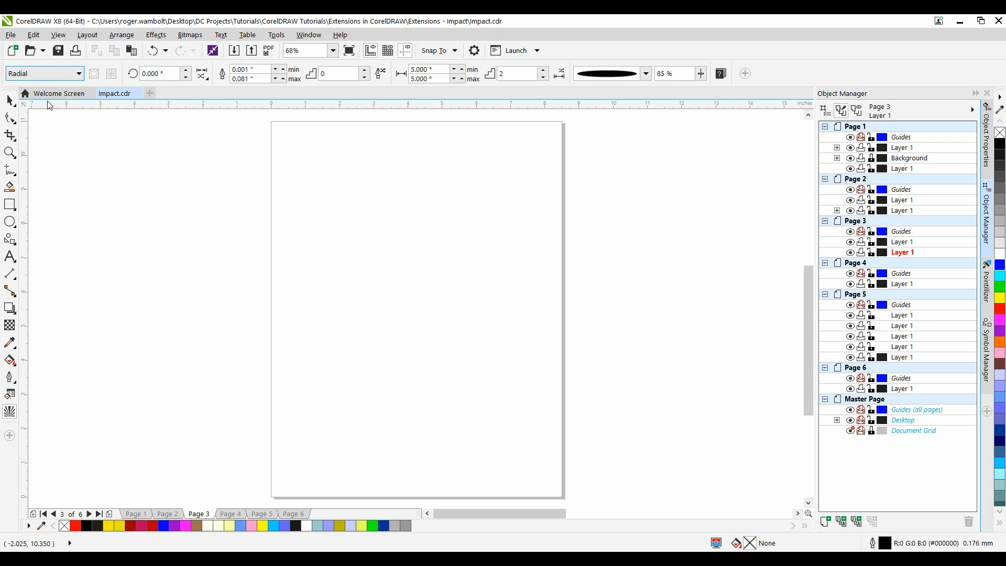
mouse_move(418, 293)
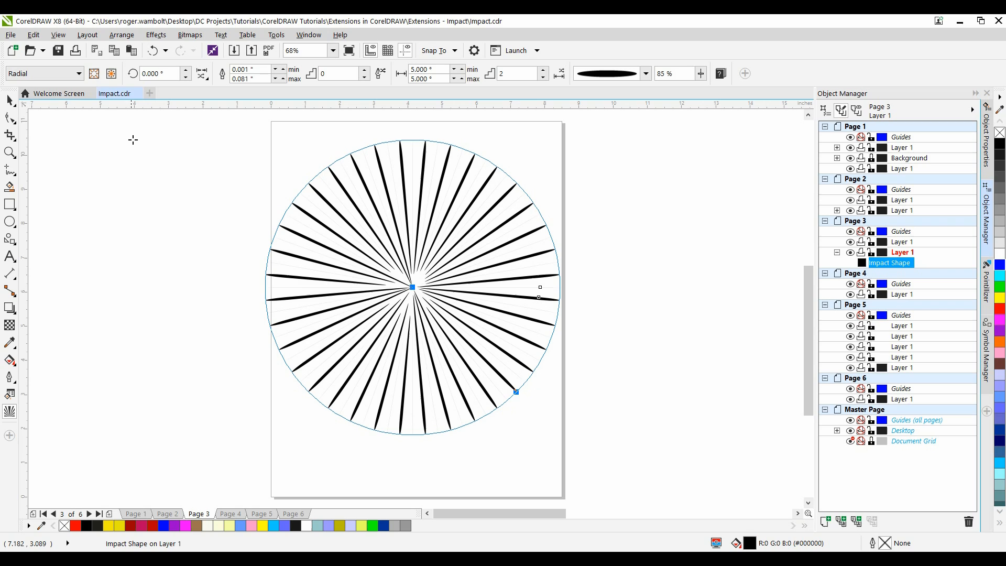
mouse_move(94, 73)
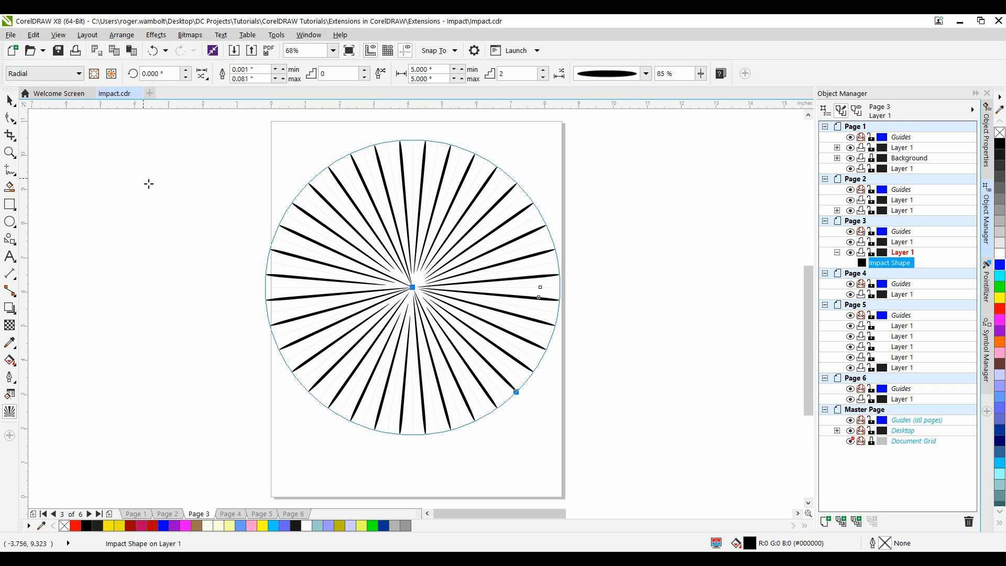
mouse_move(160, 73)
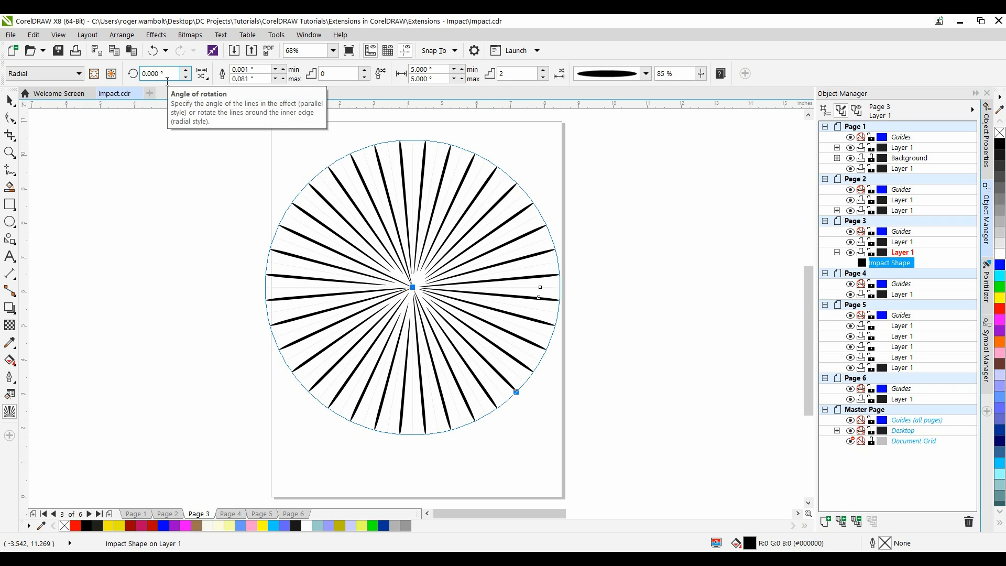
mouse_move(168, 75)
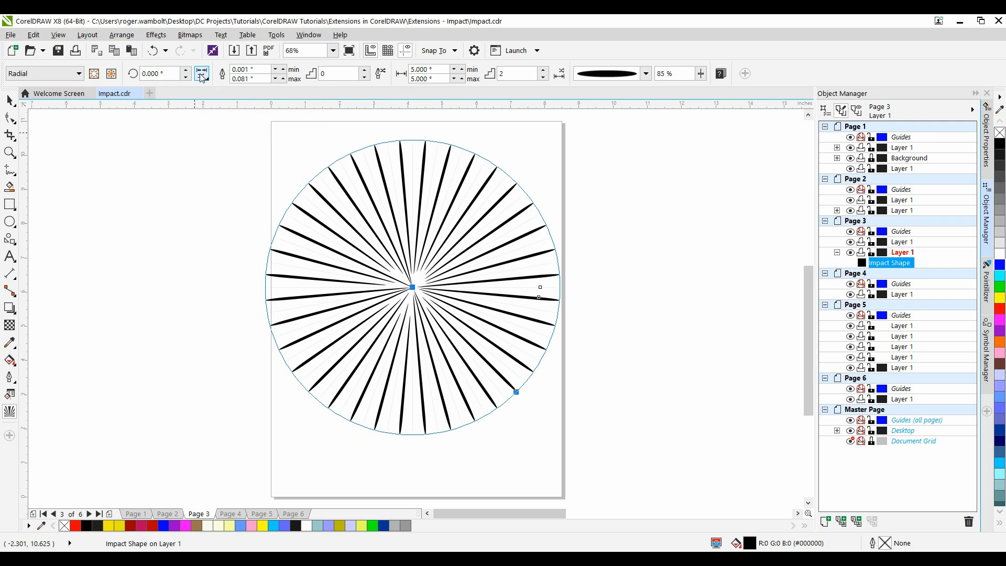
mouse_move(202, 74)
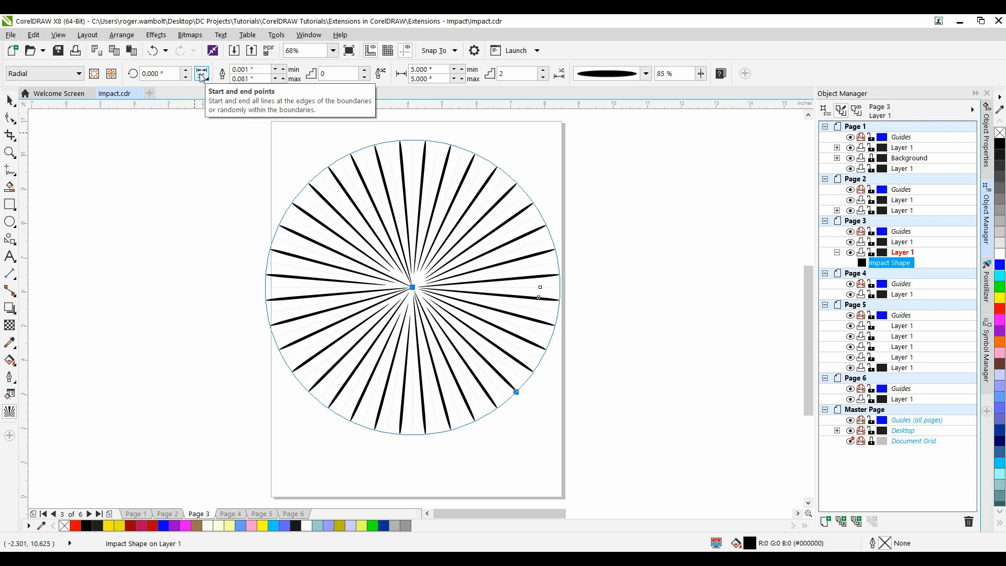
Step: Start all burst lines at the centre, try random end points, then turn them off
left_click(202, 73)
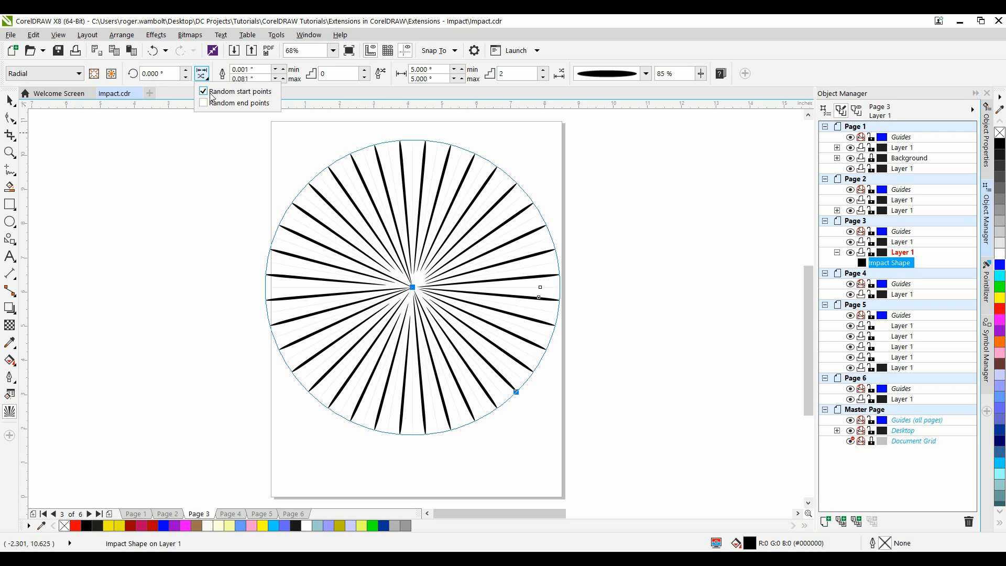
left_click(203, 91)
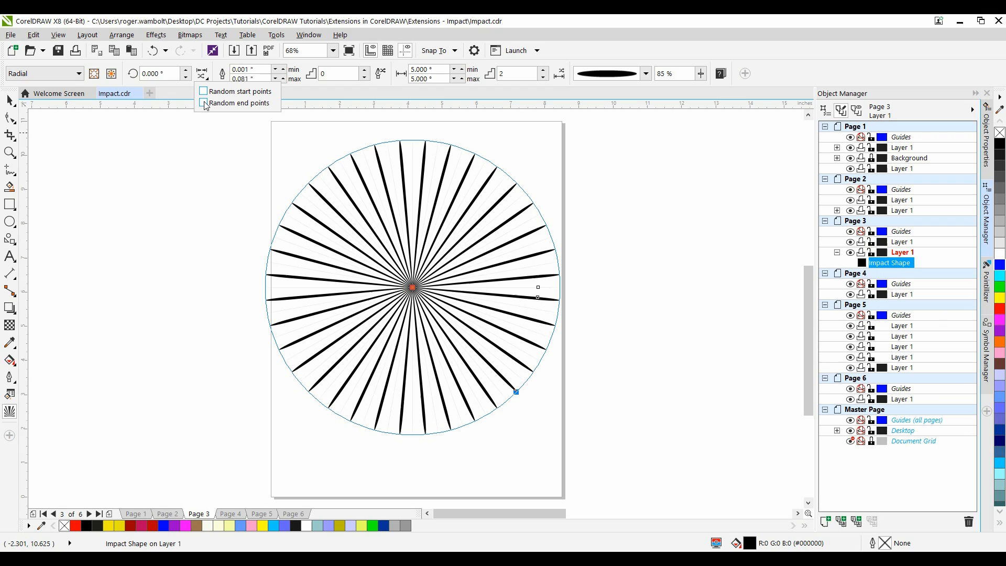
left_click(204, 103)
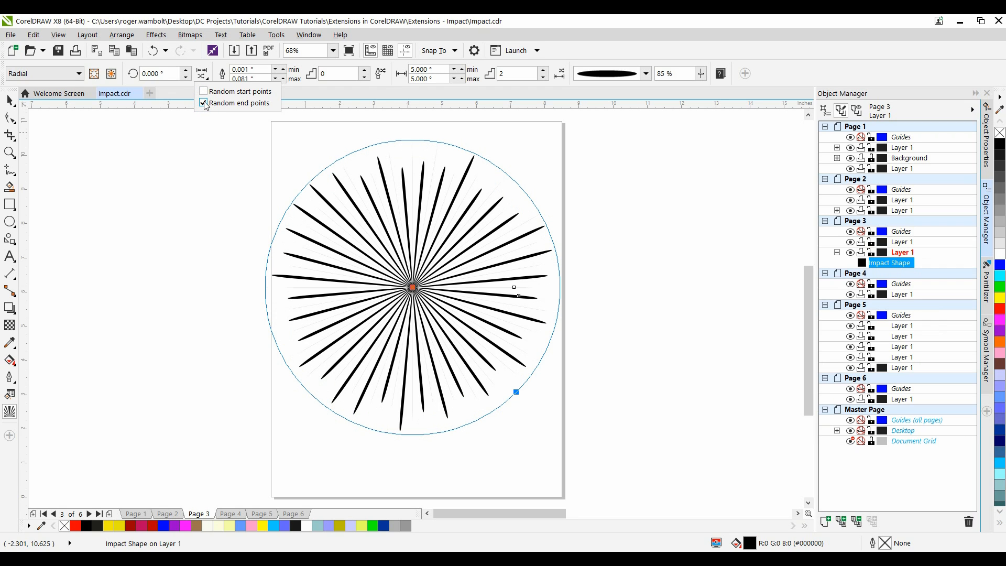
left_click(203, 103)
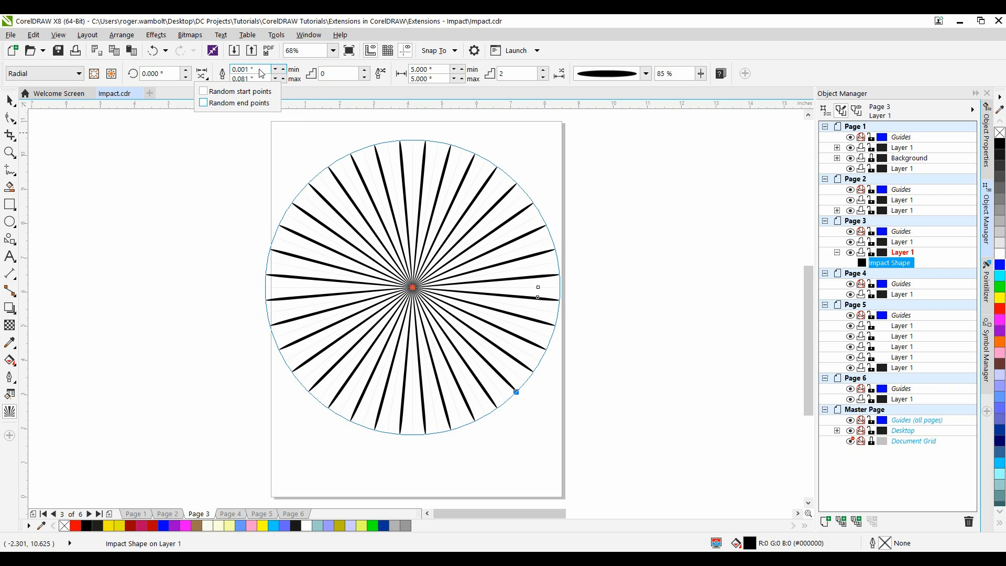
mouse_move(243, 73)
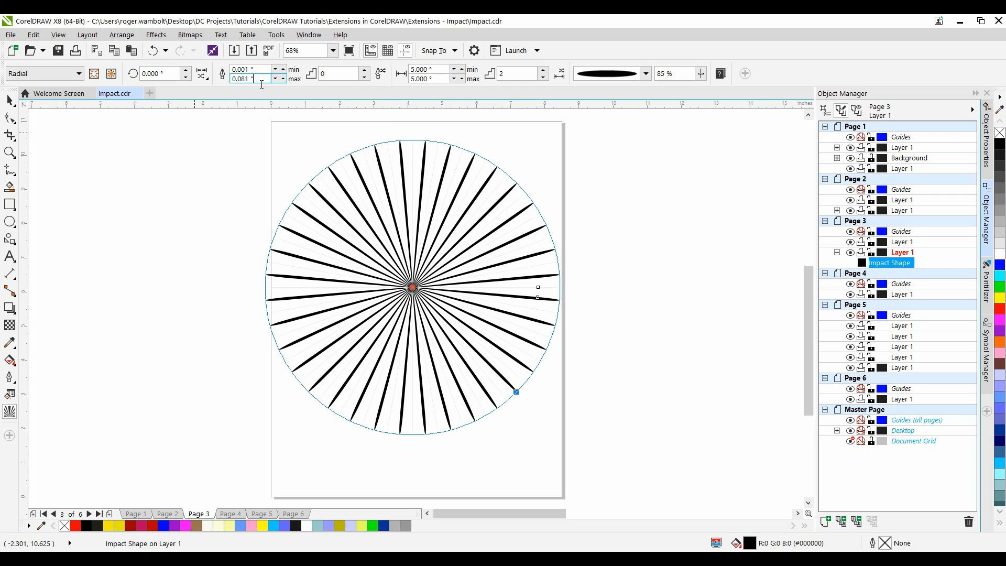
Step: Set the burst's maximum line width to 0.100 in with 8 width steps
triple_click(250, 78)
type("100")
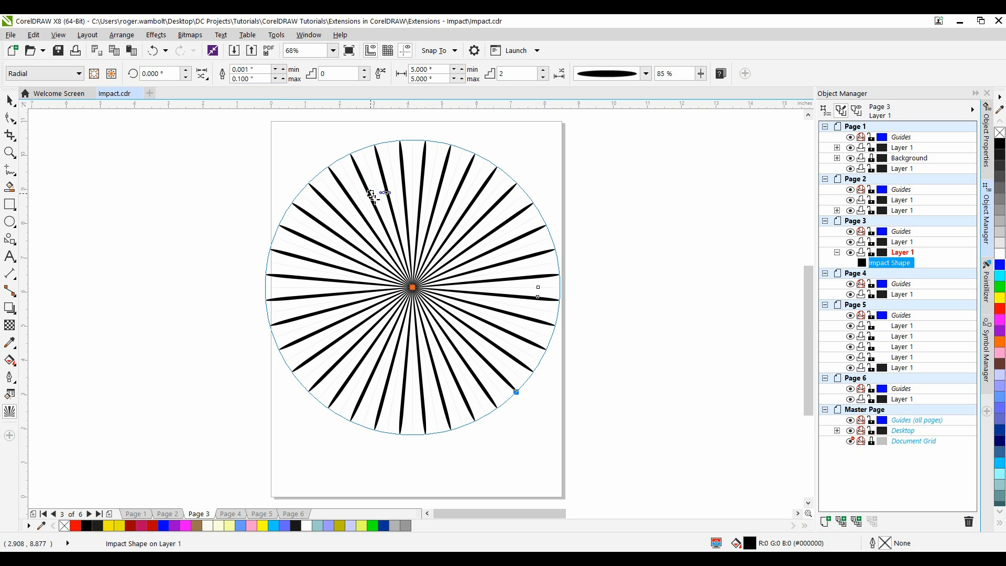
mouse_move(340, 73)
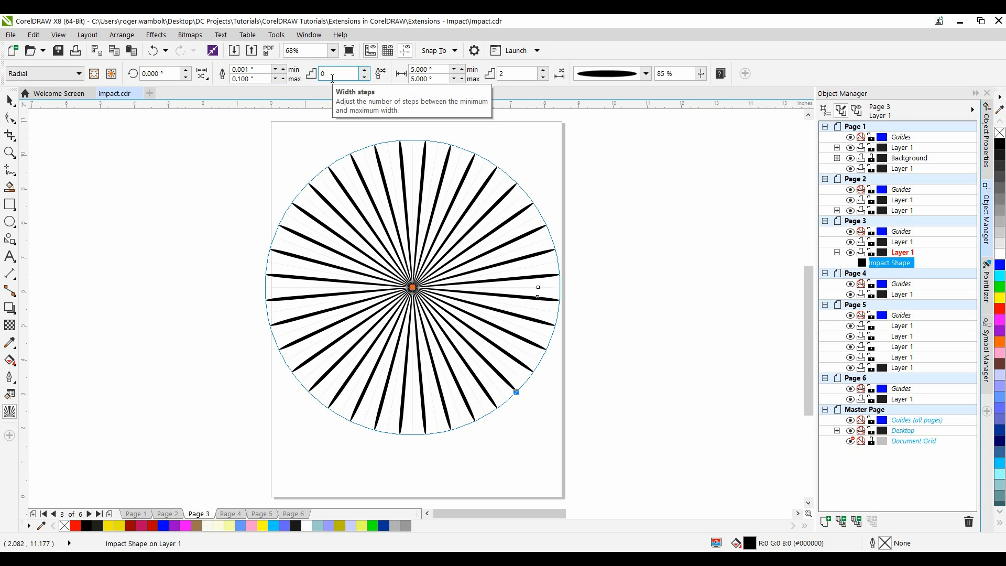
triple_click(340, 74)
type("8")
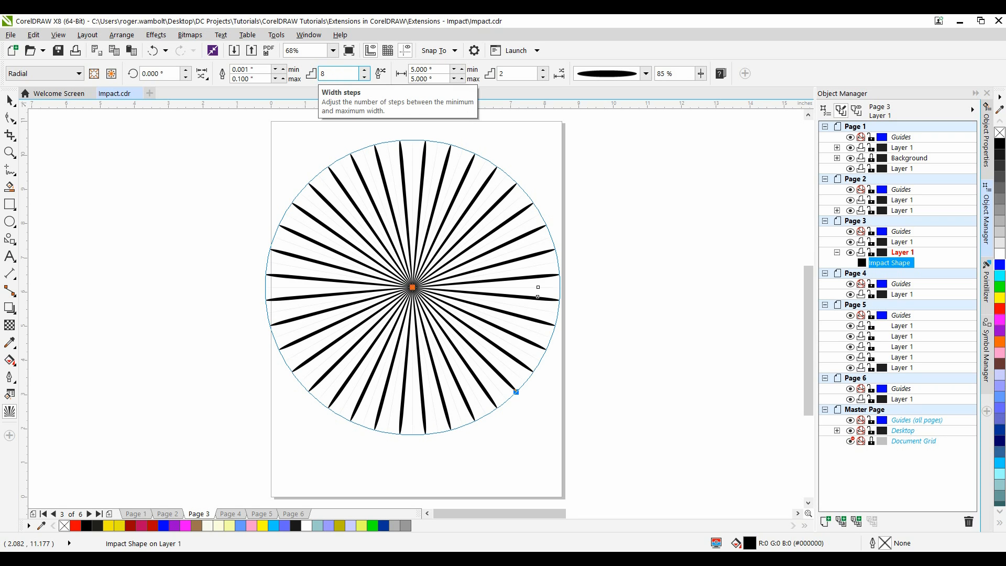
left_click(365, 77)
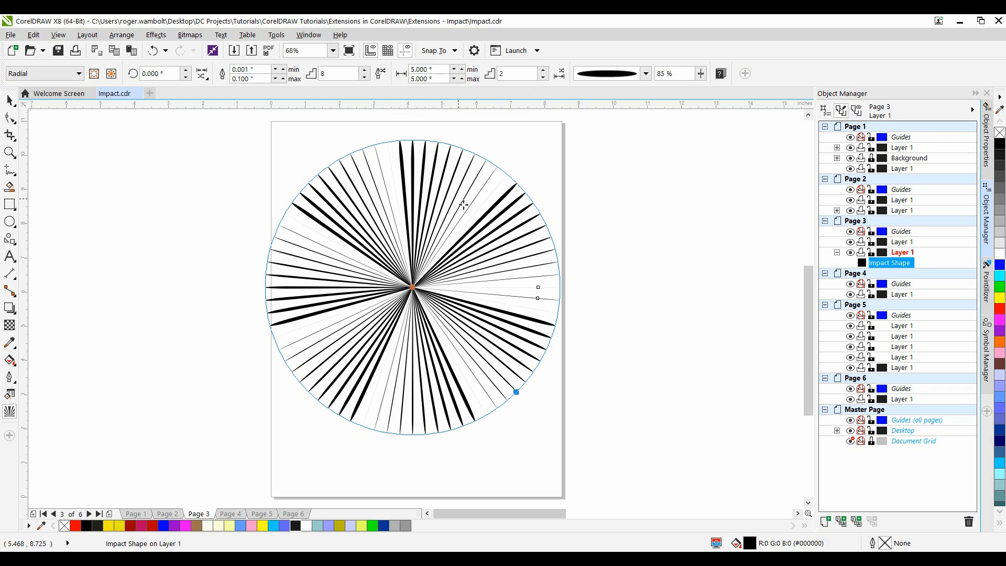
mouse_move(382, 180)
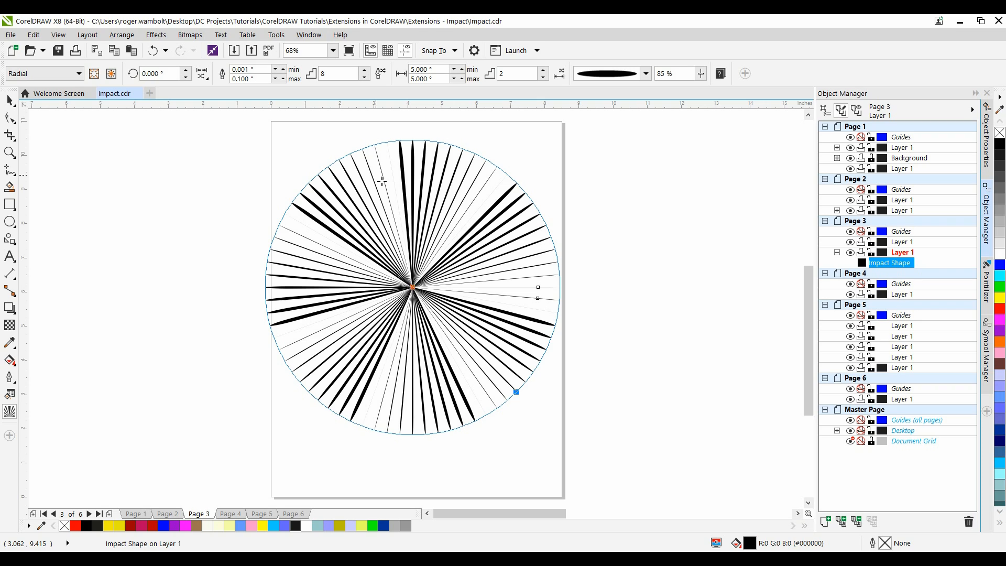
mouse_move(250, 69)
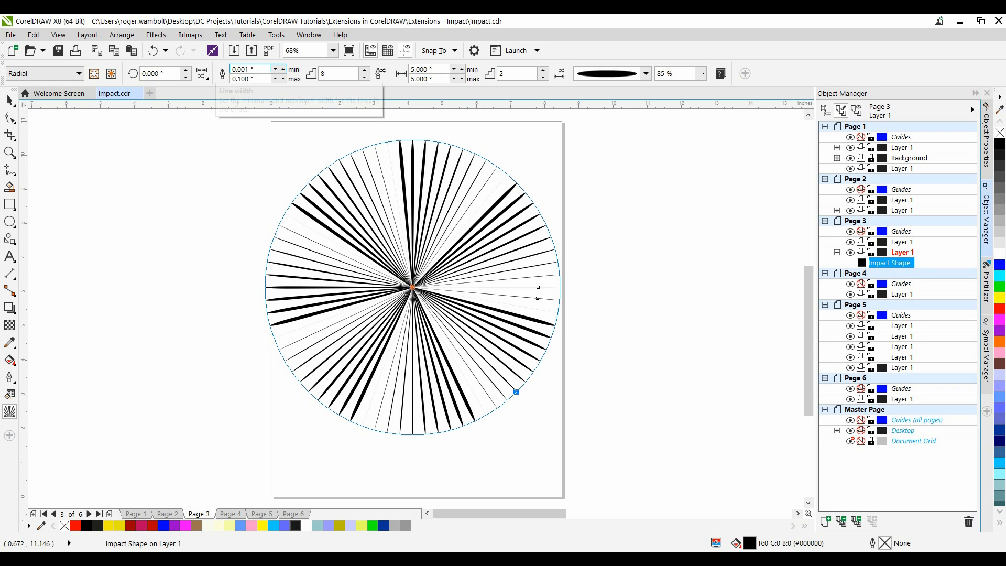
mouse_move(254, 78)
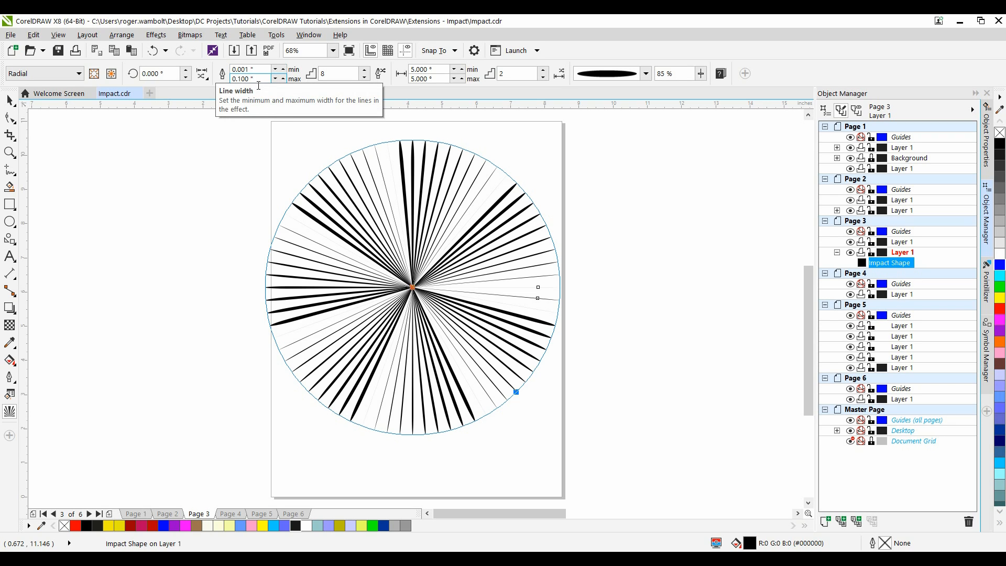
mouse_move(380, 74)
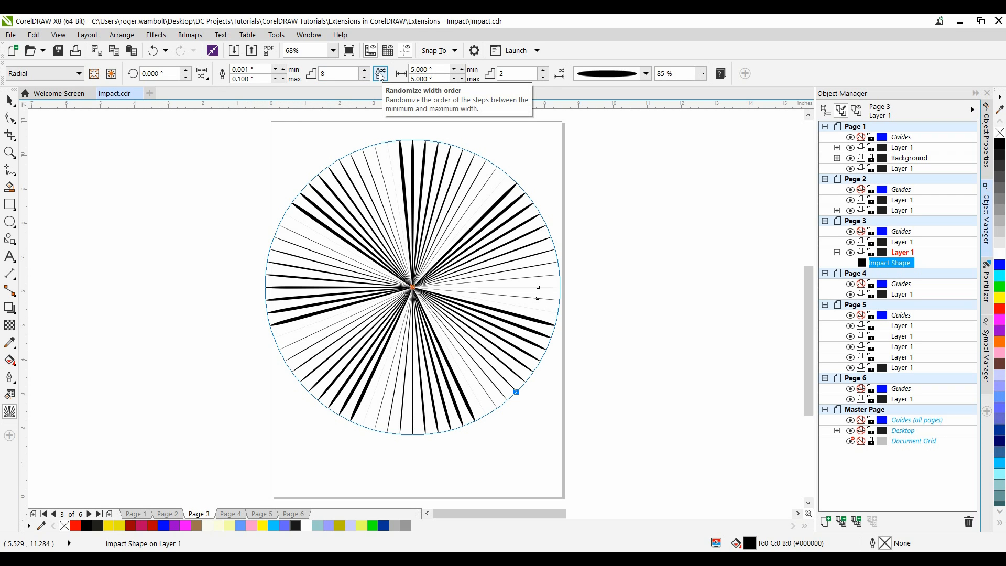
mouse_move(422, 186)
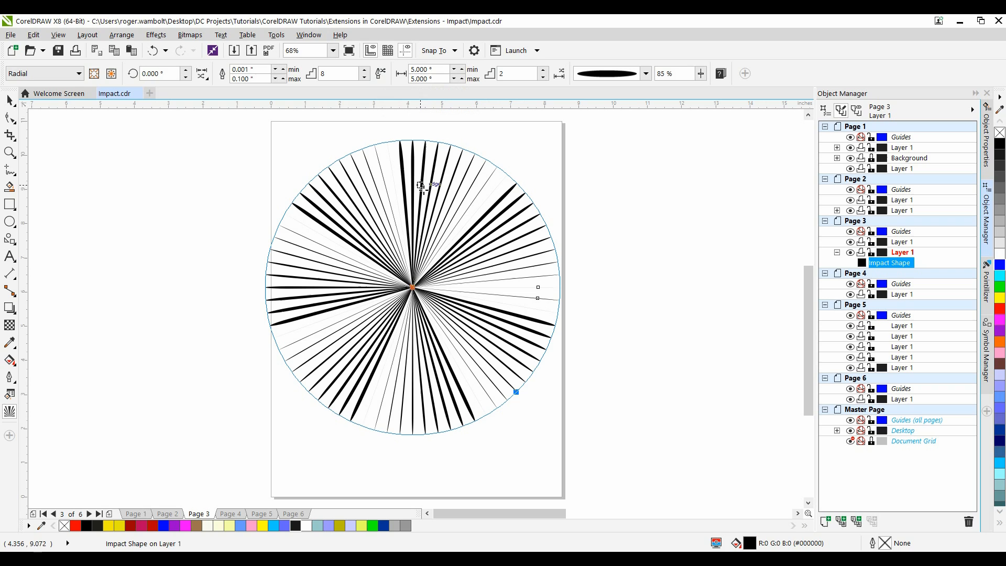
mouse_move(429, 74)
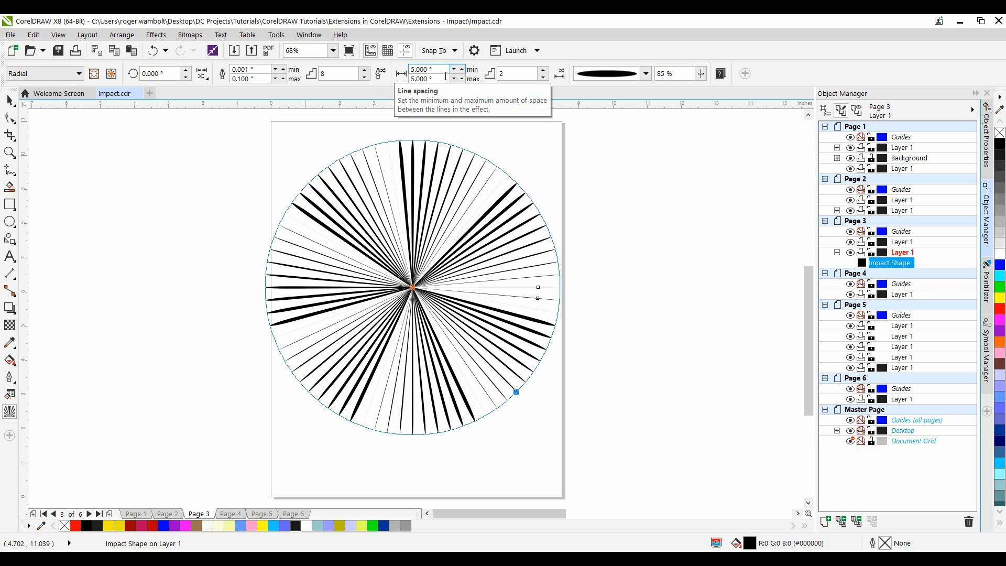
mouse_move(380, 71)
type("2.000")
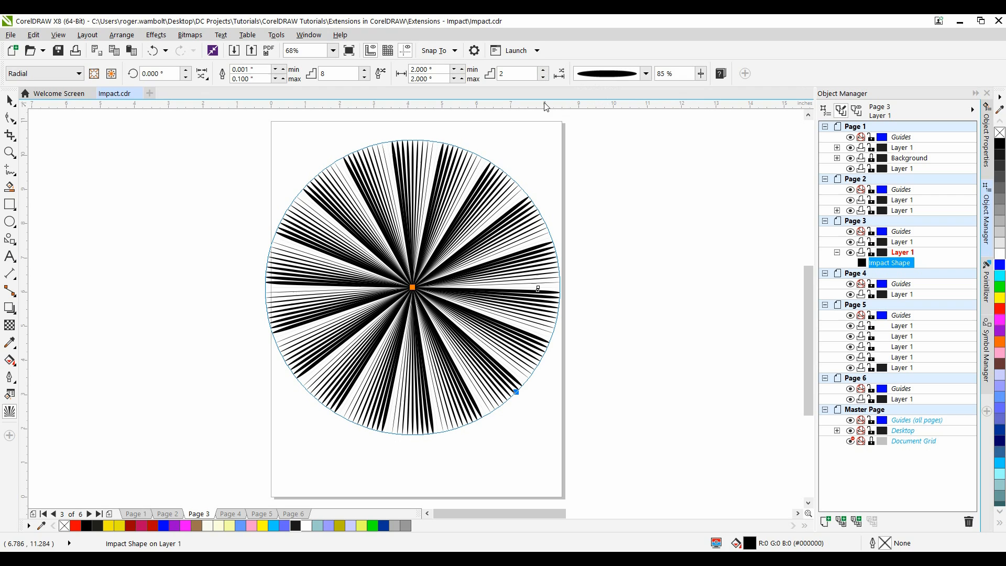
mouse_move(643, 74)
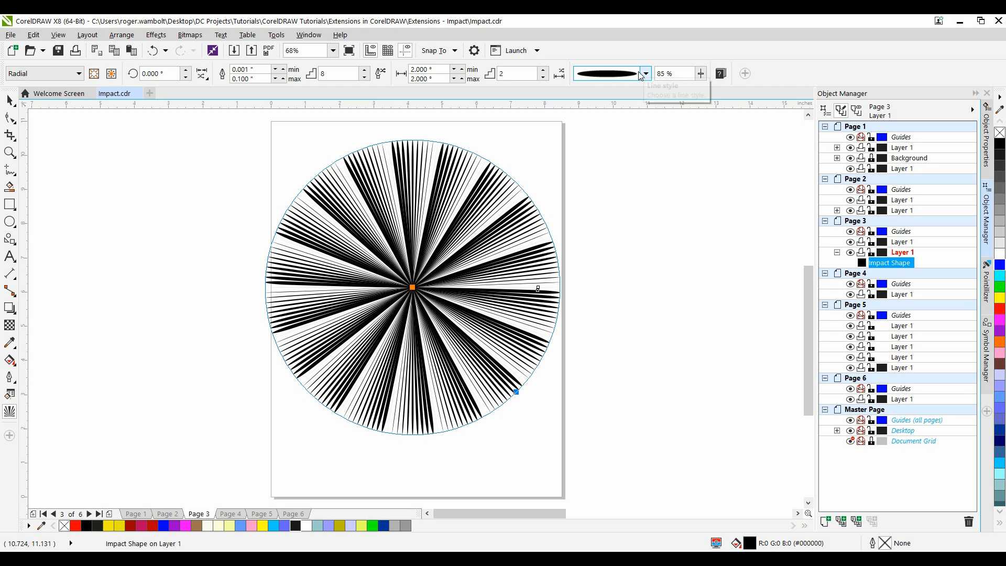
mouse_move(647, 76)
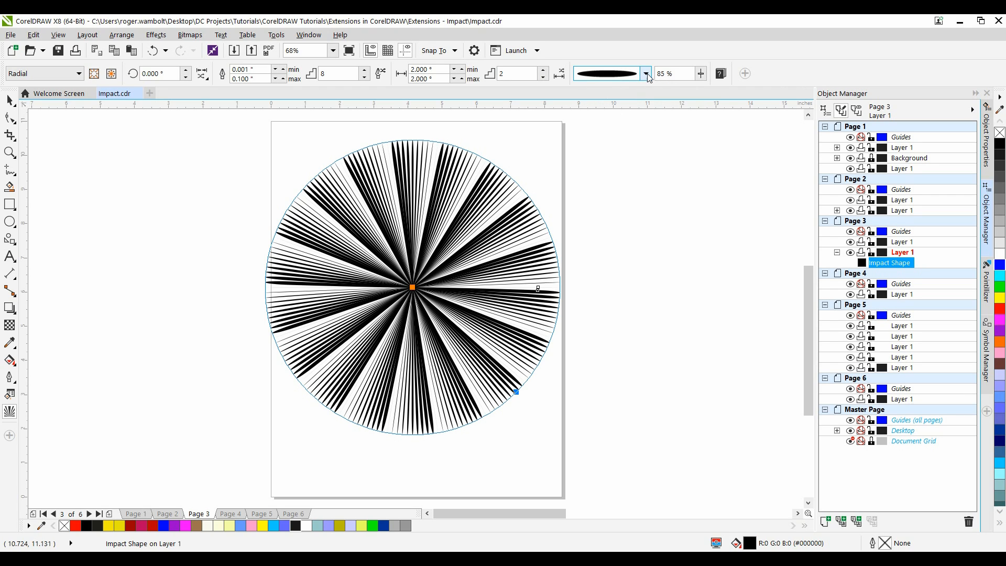
Step: Apply the tapered diamond ray style, try widest point 50%, then restore 85%
left_click(646, 73)
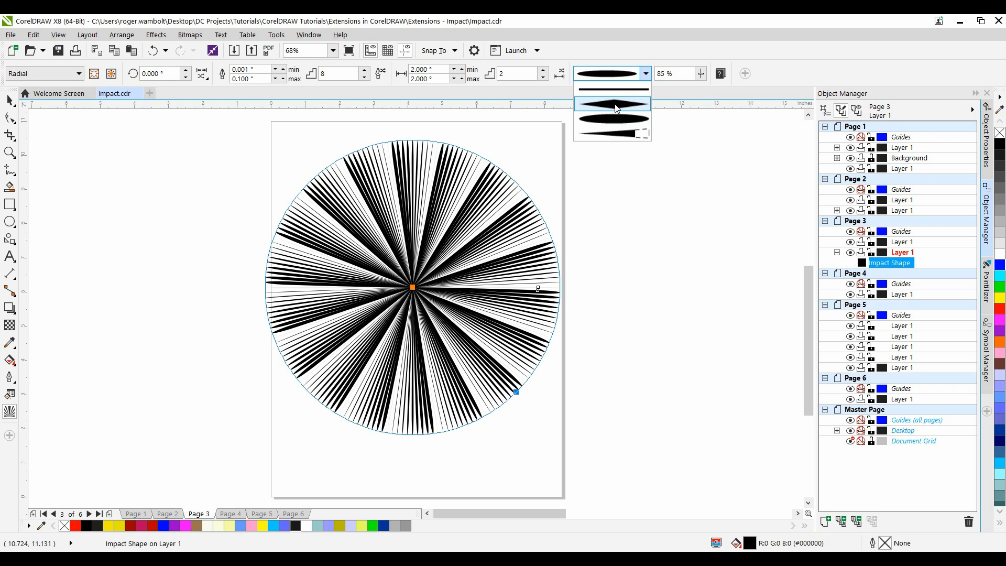
left_click(610, 104)
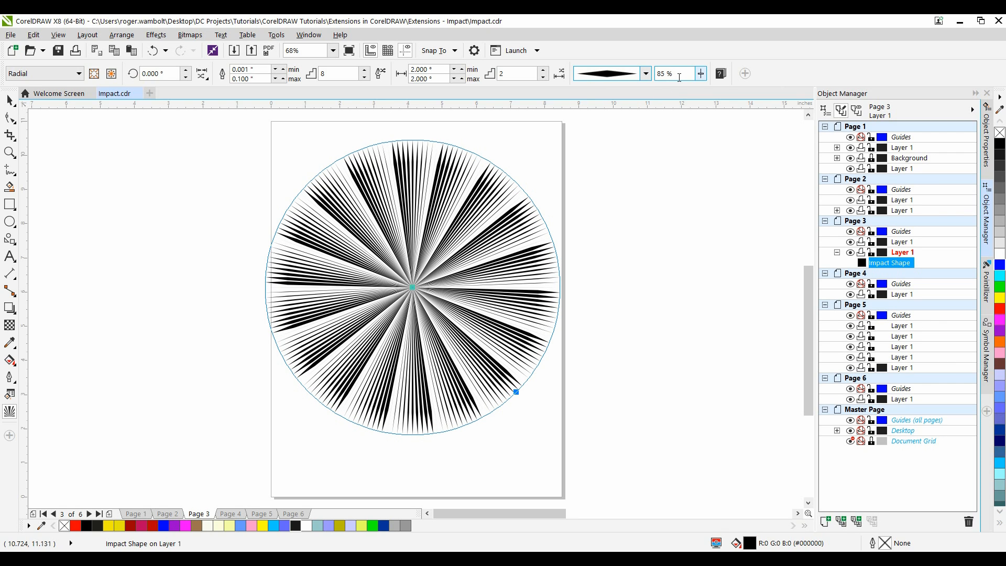
mouse_move(679, 73)
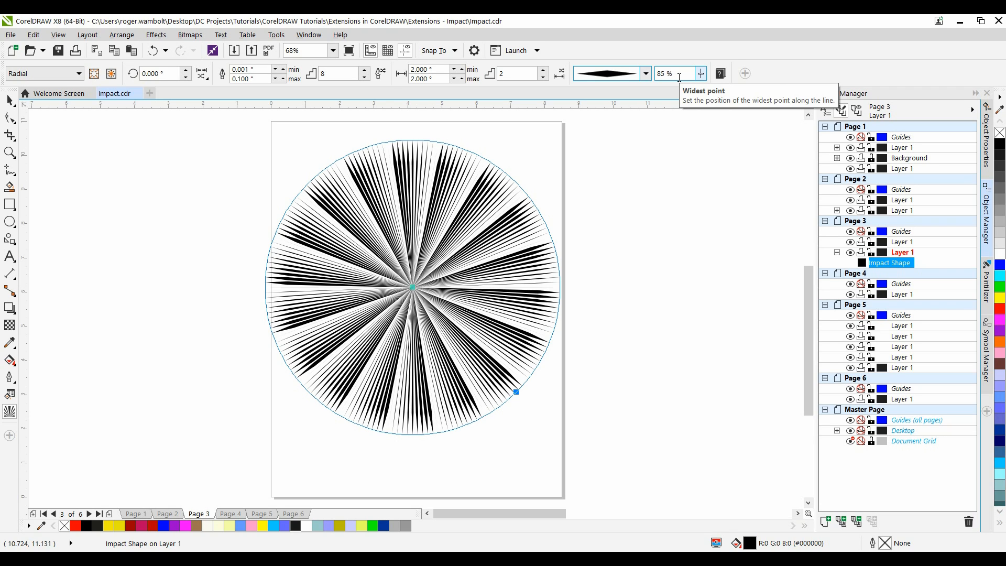
triple_click(671, 73)
type("50")
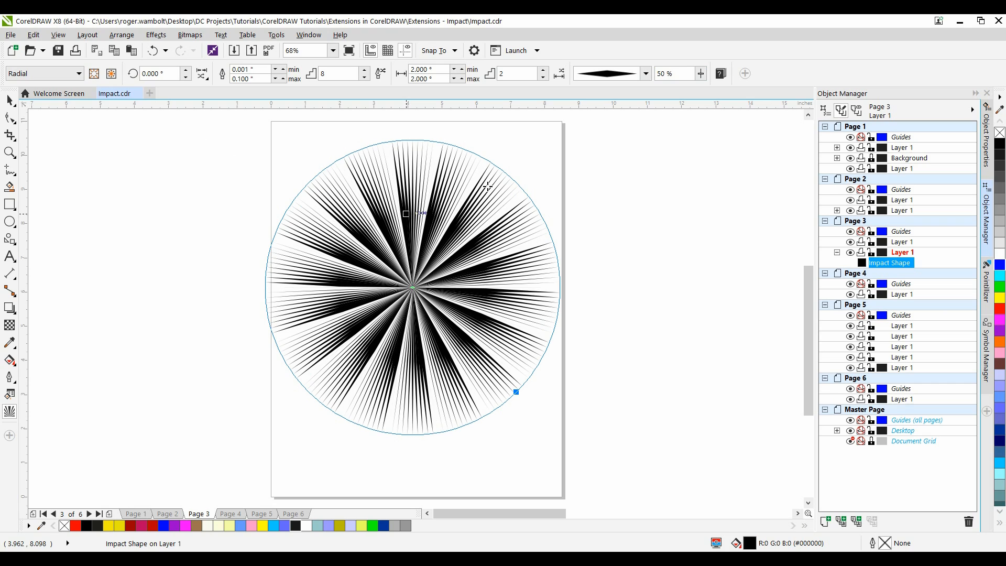
triple_click(671, 73)
type("85")
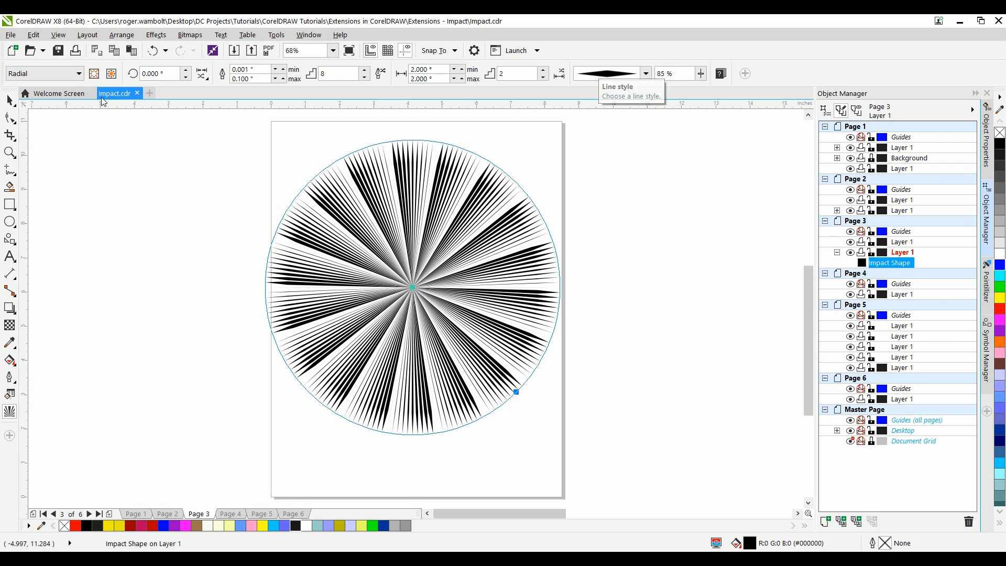
mouse_move(226, 52)
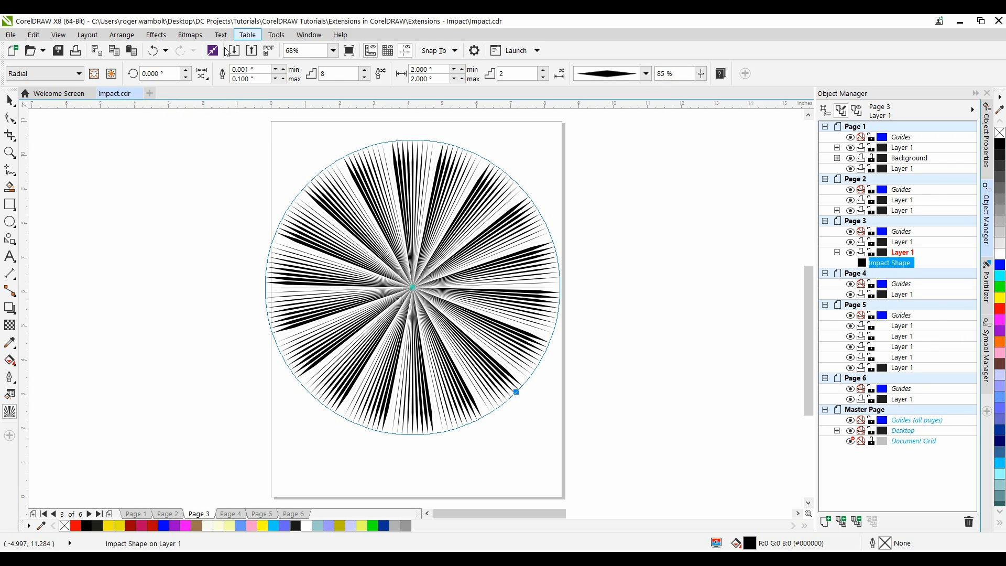
Step: Import Dancer.cmx from the Extensions - Impact folder
left_click(233, 51)
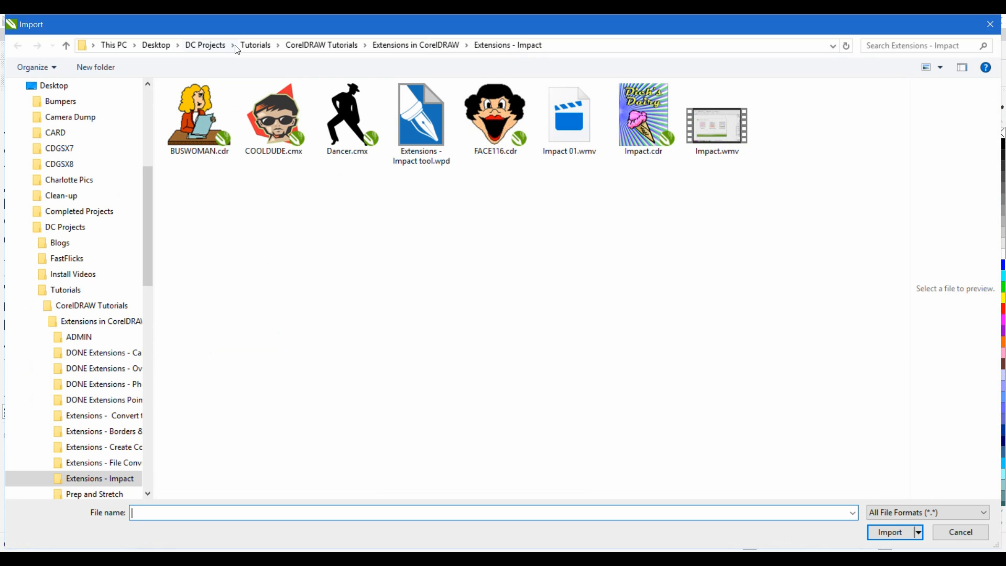
left_click(347, 115)
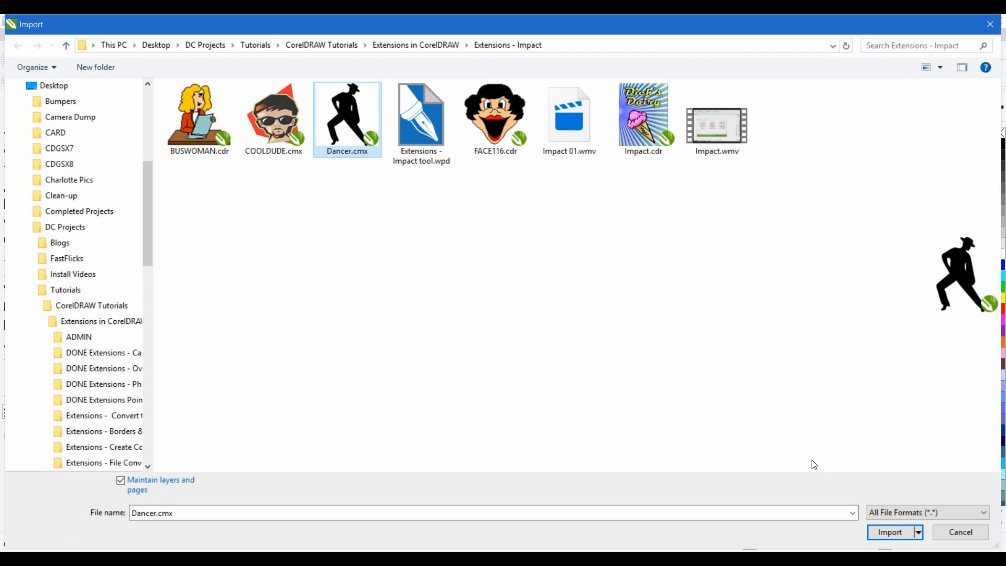
left_click(889, 531)
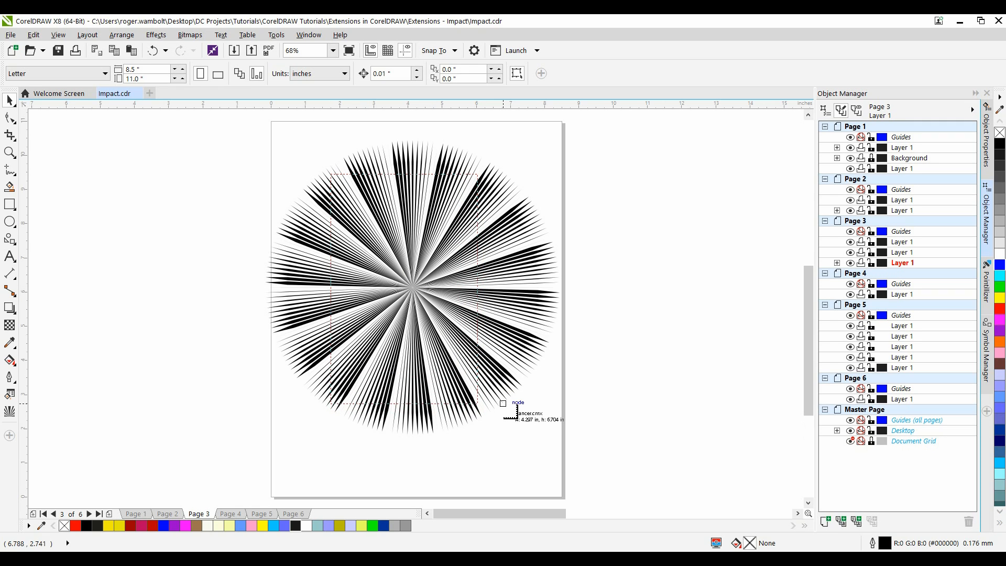
Step: Drop the dancer at original size over the burst's centre and deselect it
left_click(404, 288)
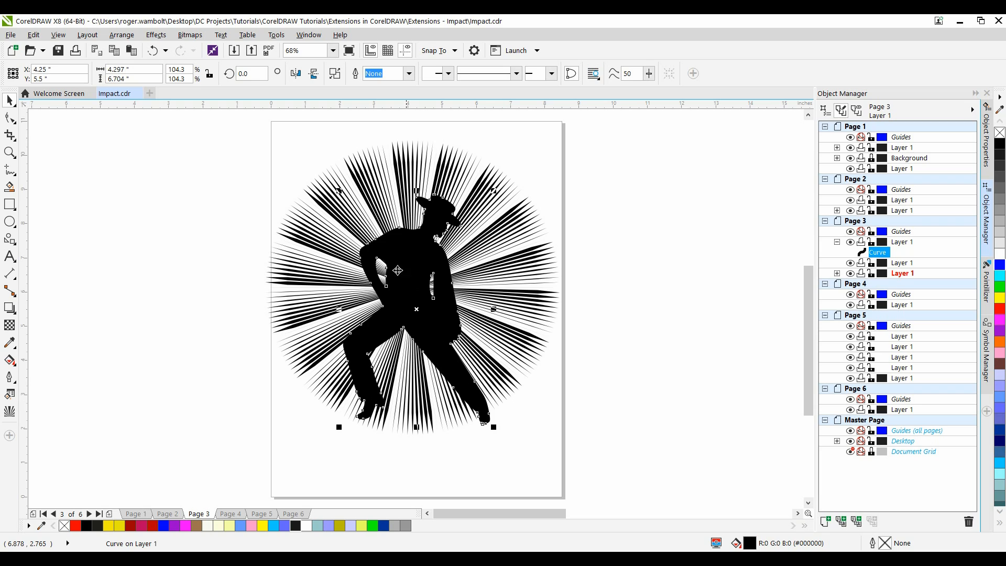
left_click(334, 177)
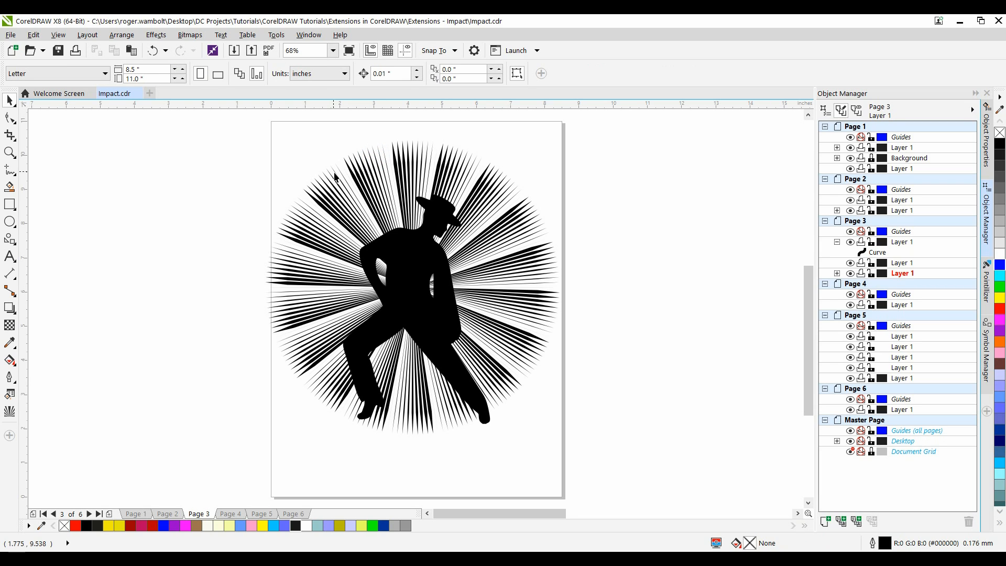
mouse_move(314, 189)
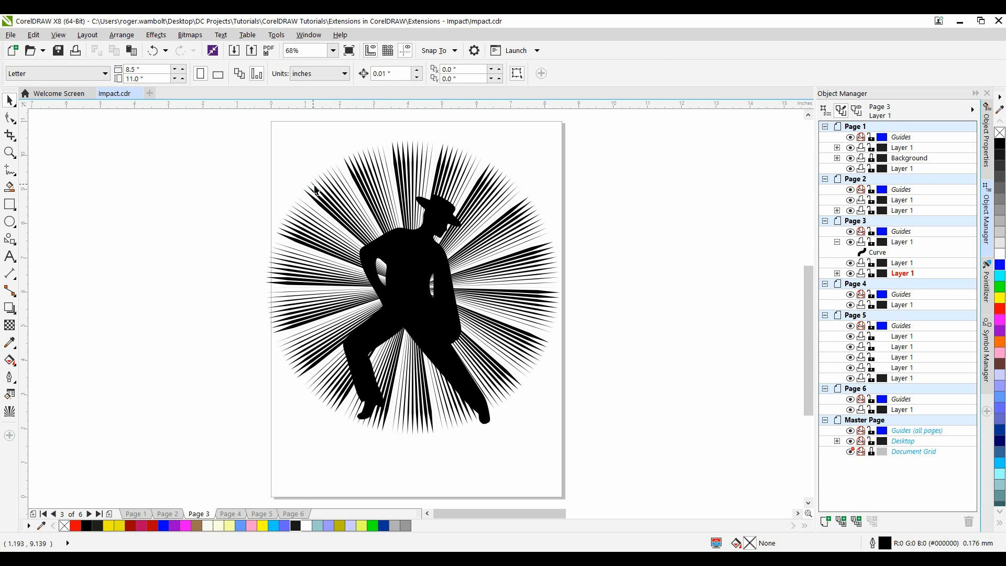
Step: Use the dancer as the burst's inner boundary to cut a gap, then go to Page 4
left_click(317, 202)
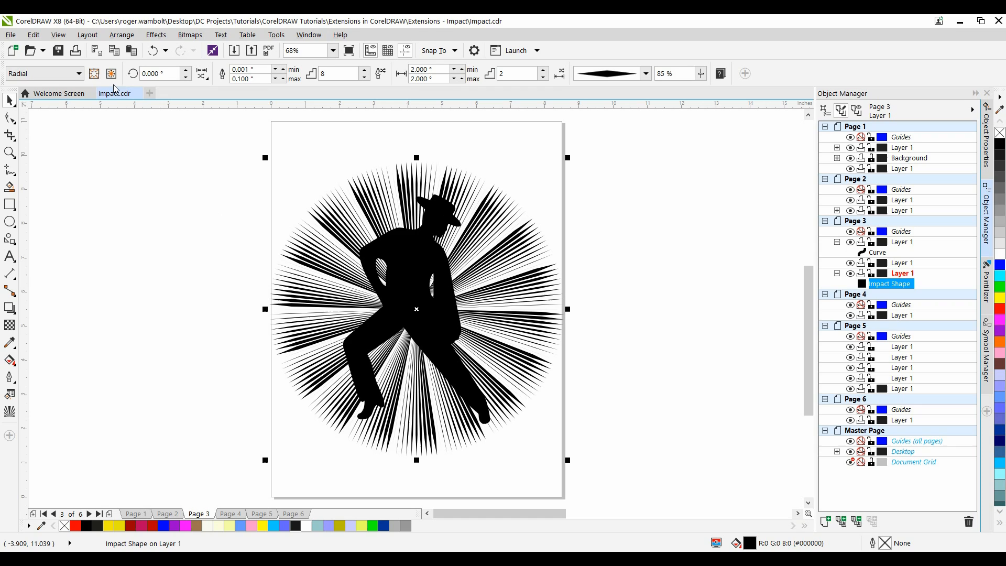
left_click(95, 72)
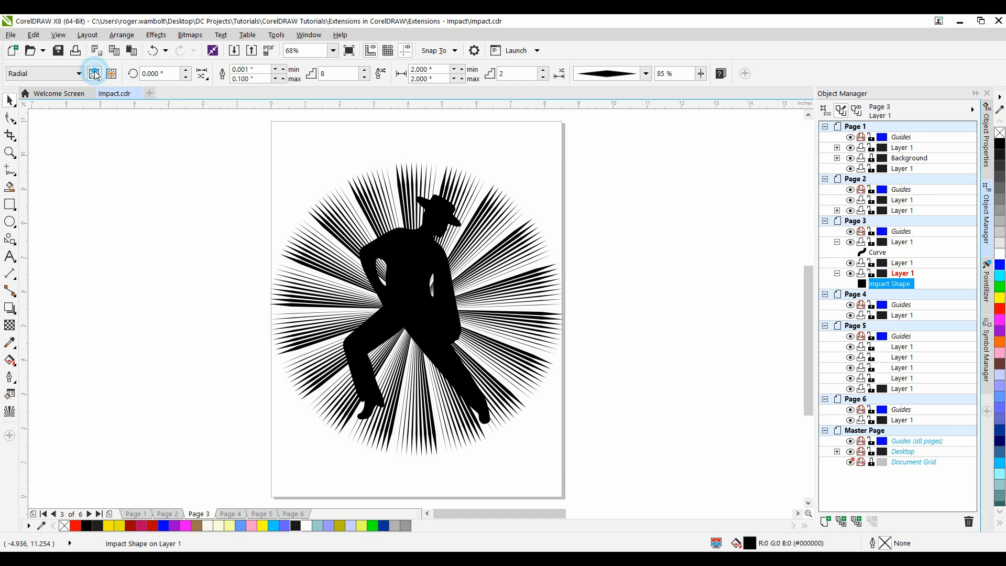
mouse_move(94, 74)
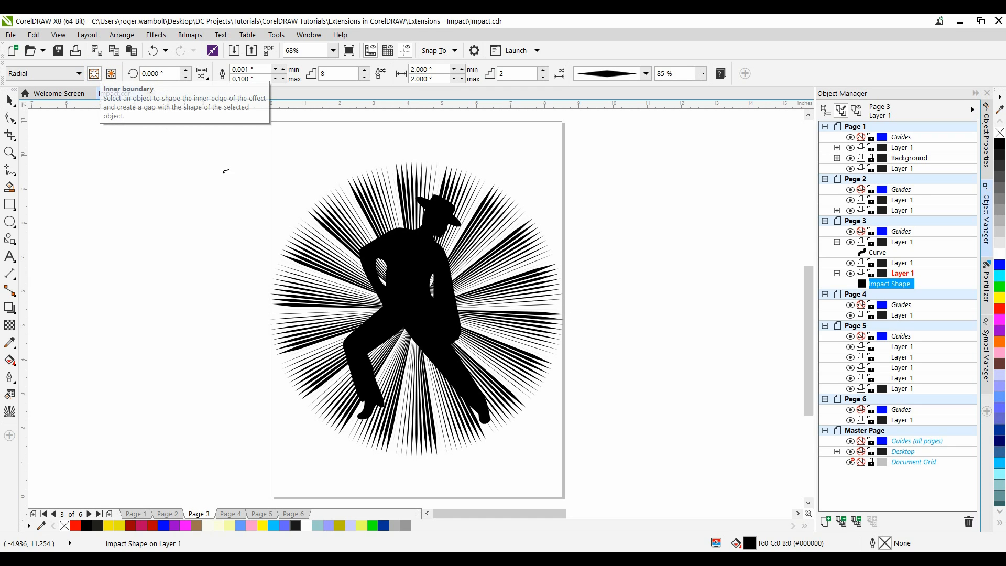
mouse_move(289, 156)
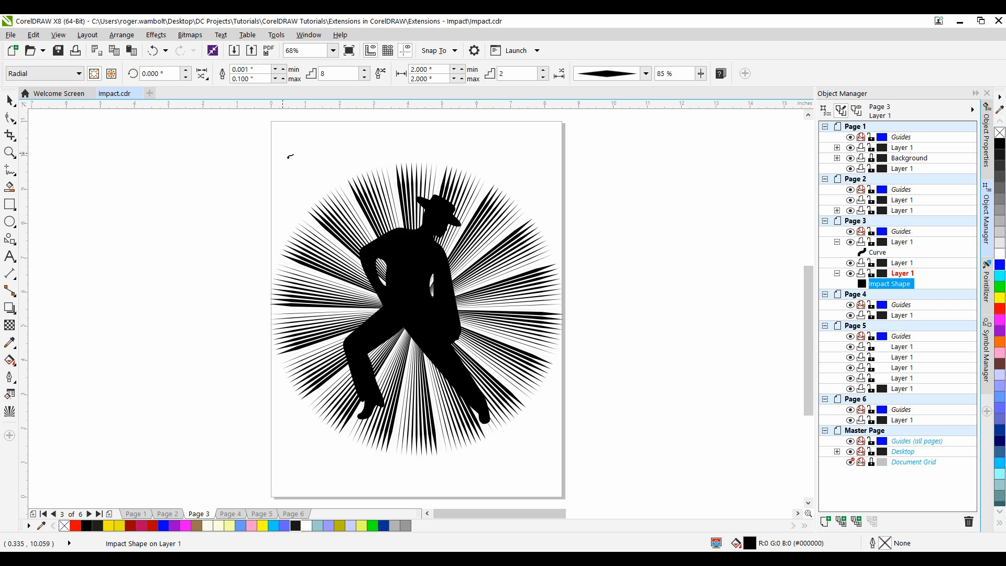
mouse_move(412, 263)
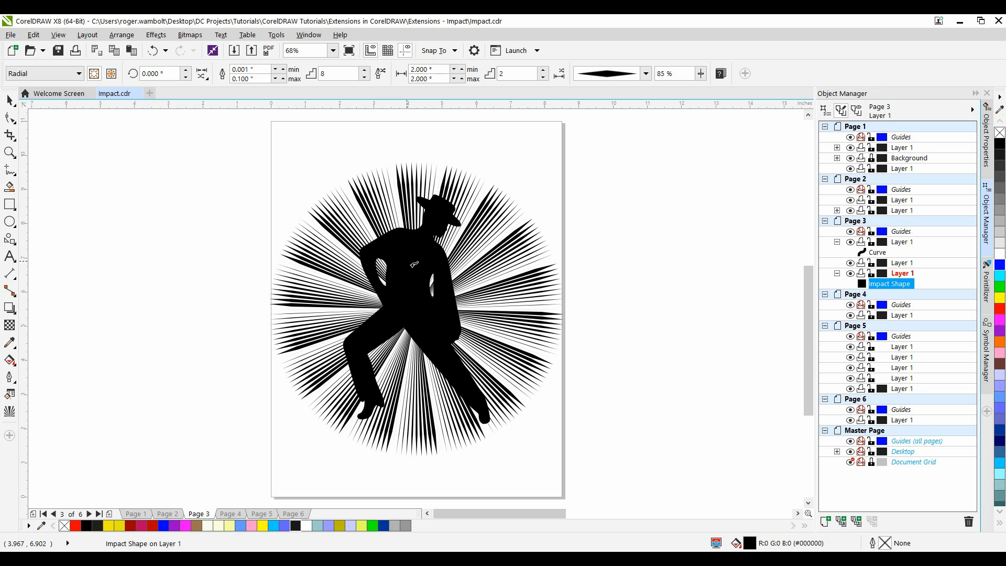
left_click(226, 194)
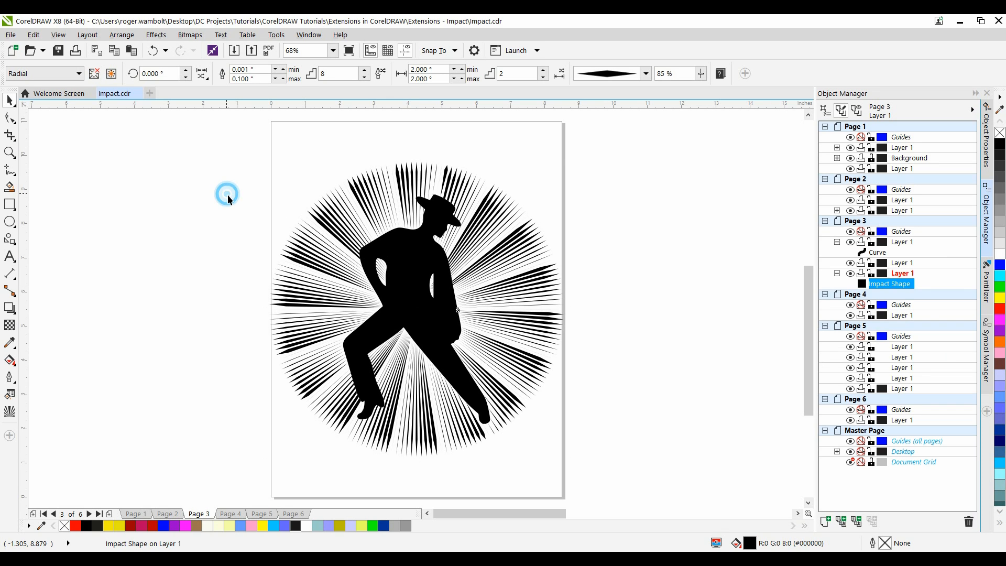
left_click(406, 266)
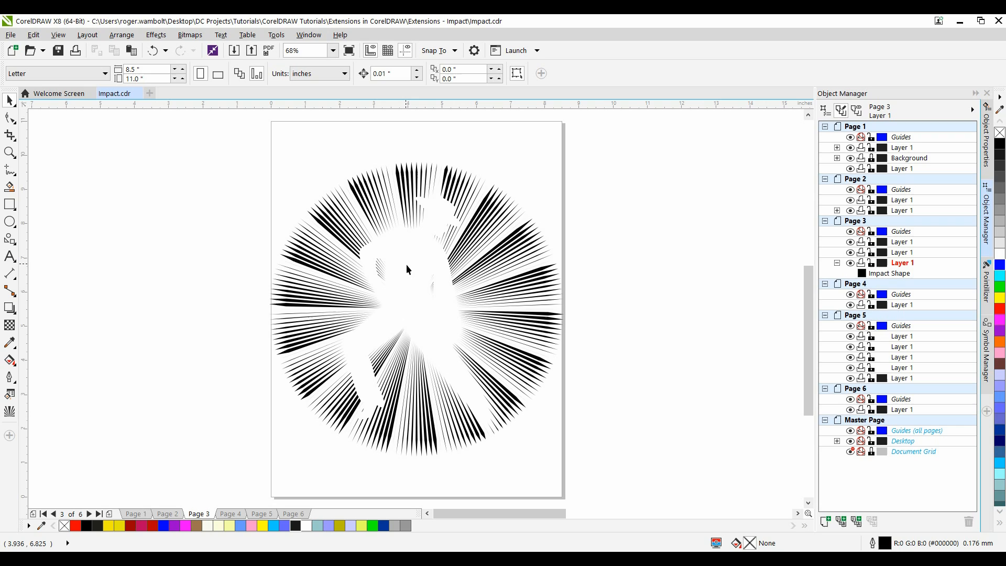
mouse_move(411, 275)
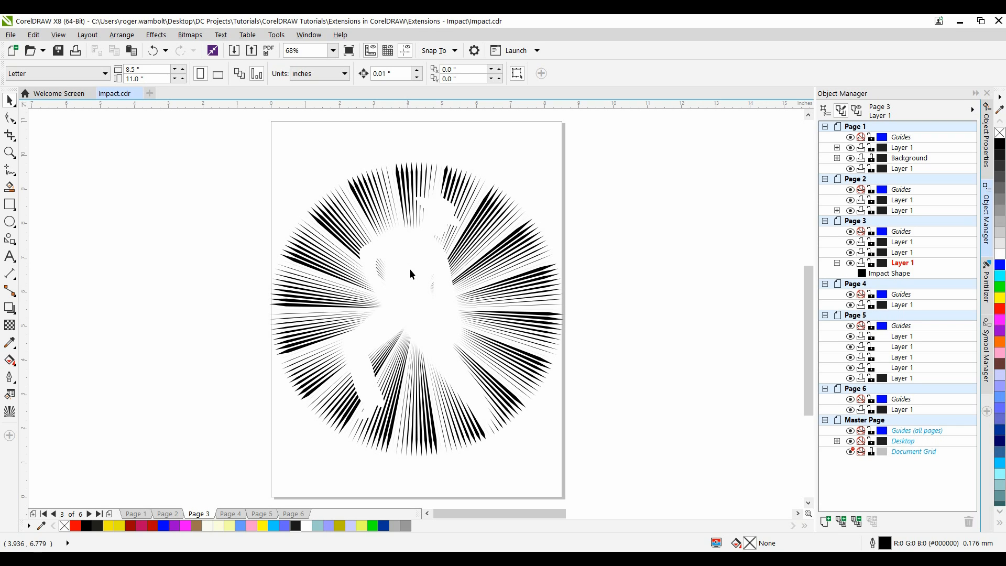
mouse_move(218, 546)
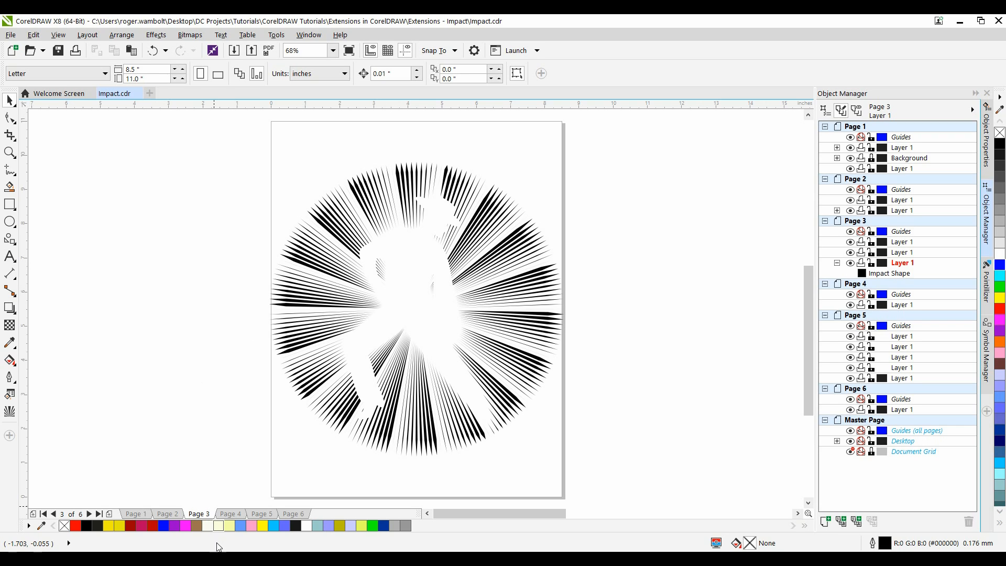
left_click(229, 514)
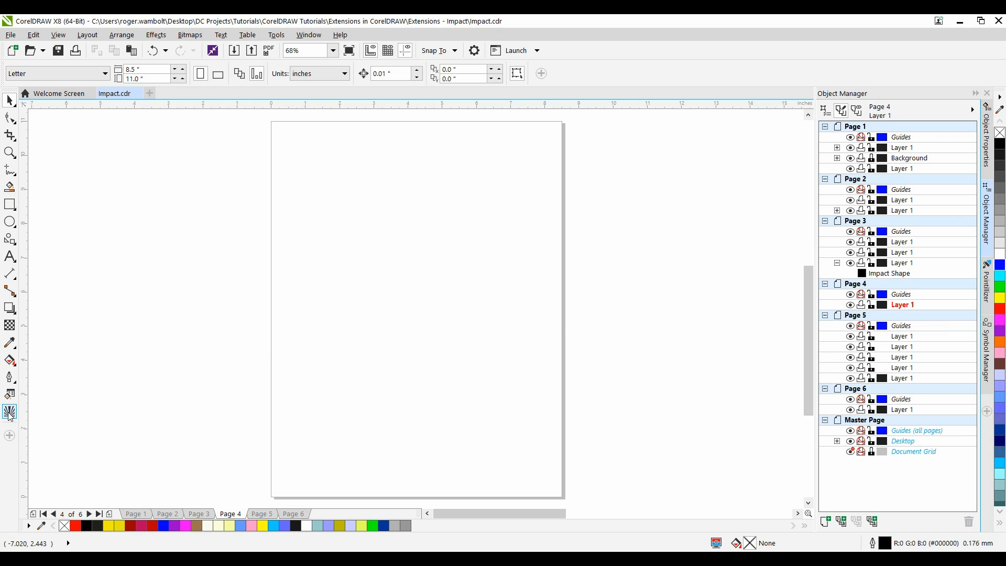
Step: Pick the Impact tool to draw a radial line burst on Page 4
left_click(9, 412)
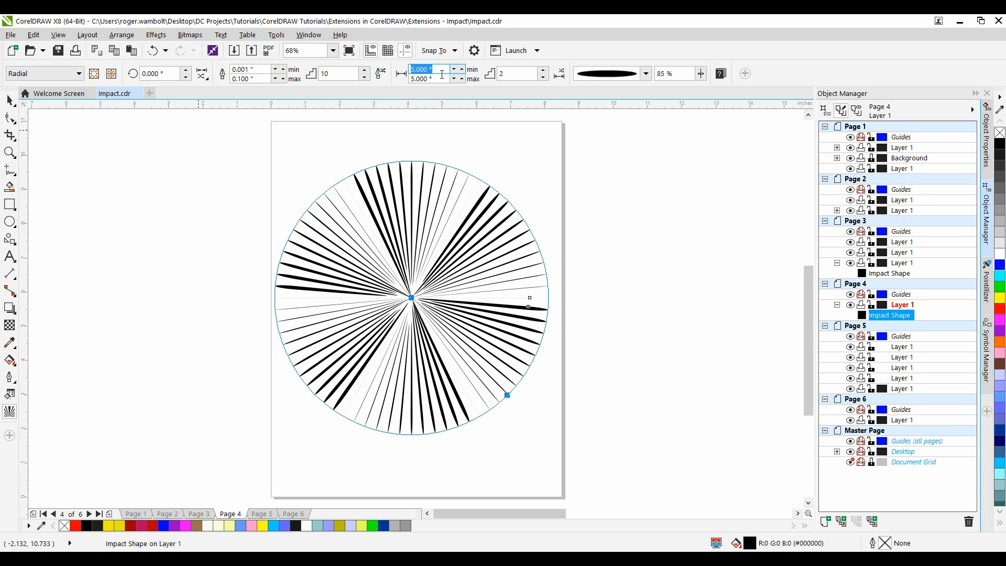
mouse_move(423, 73)
type("2.000")
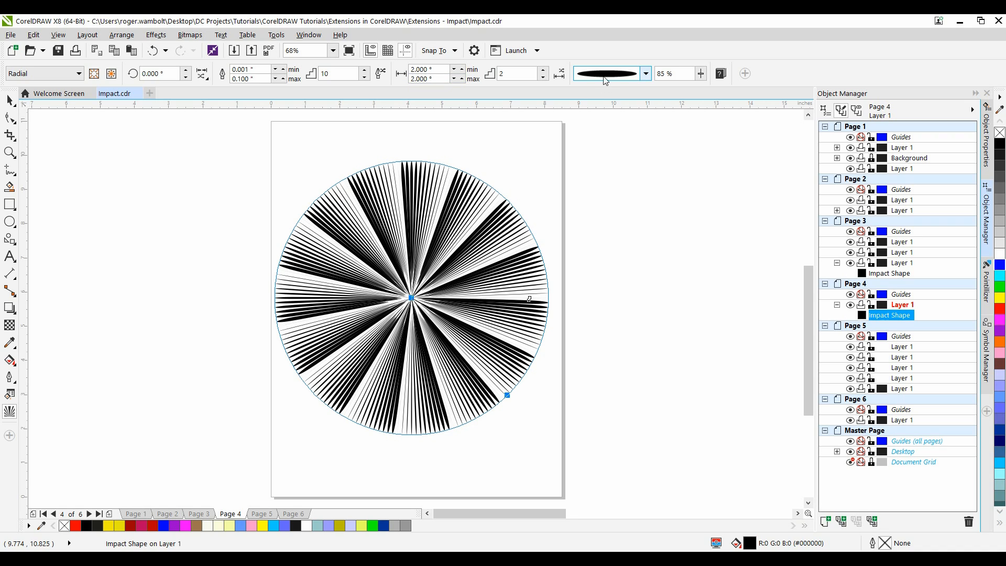
mouse_move(549, 154)
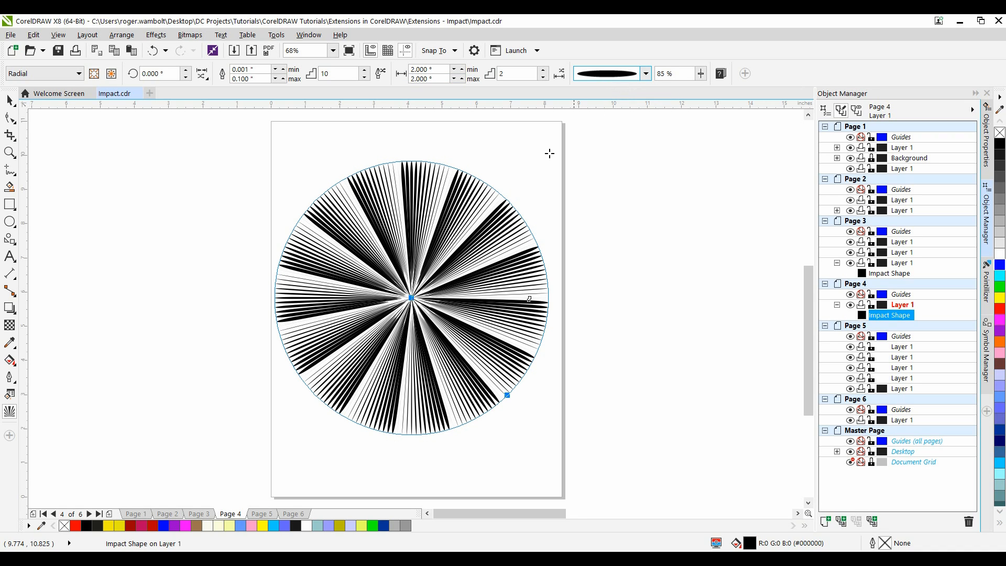
mouse_move(190, 372)
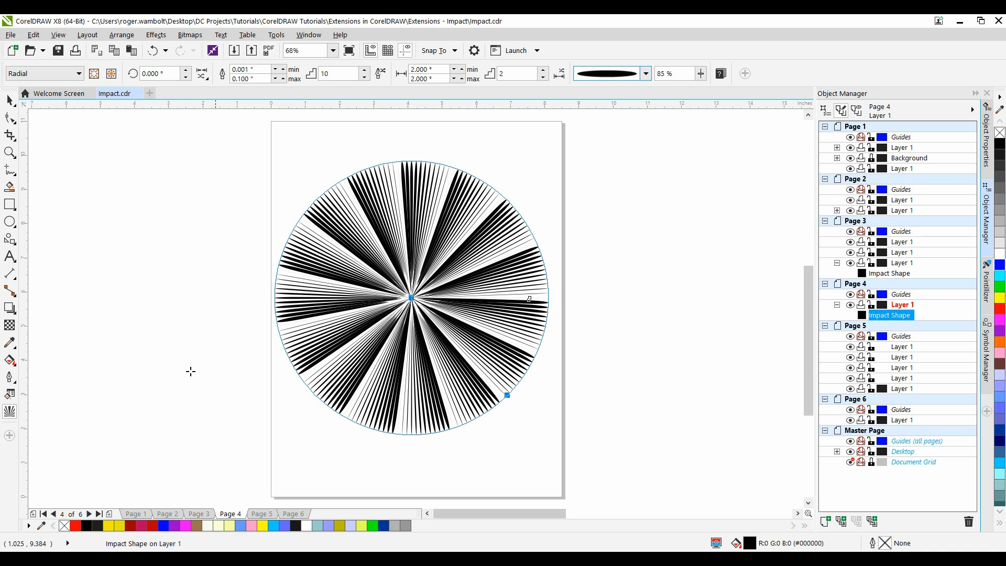
Step: Draw a dark grey Perfect Shapes heart over the burst, then reselect the burst
left_click(11, 239)
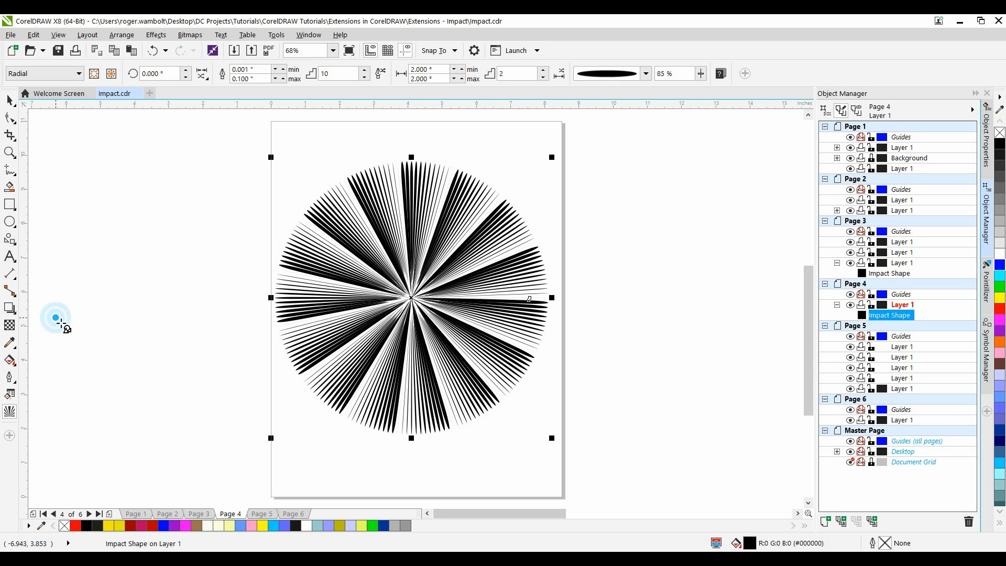
left_click(10, 99)
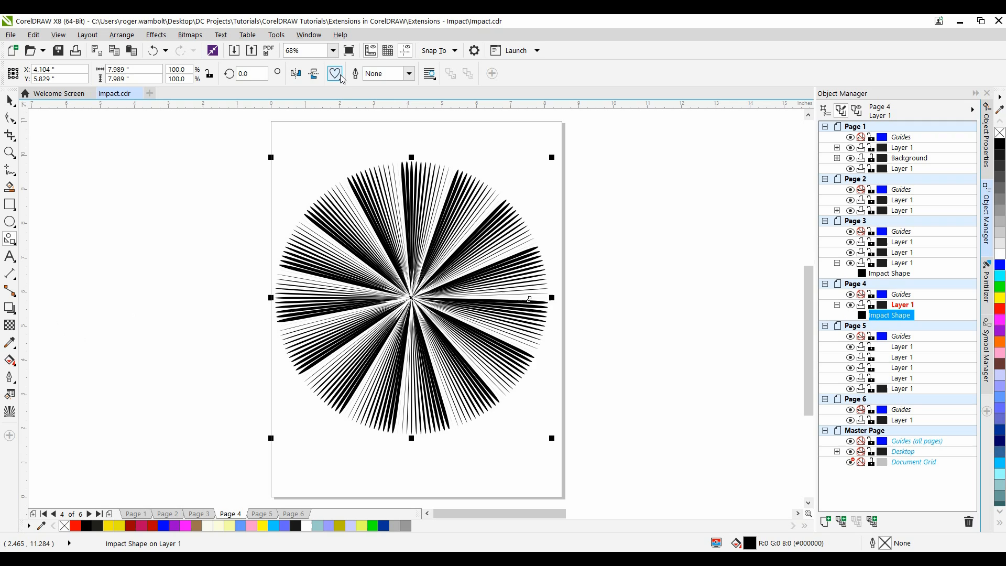
mouse_move(365, 131)
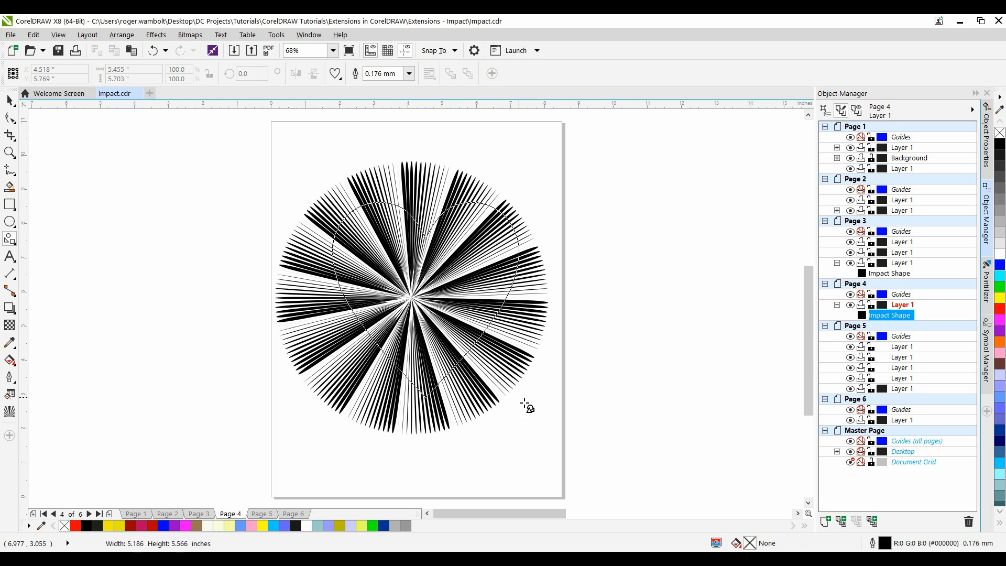
left_click(434, 295)
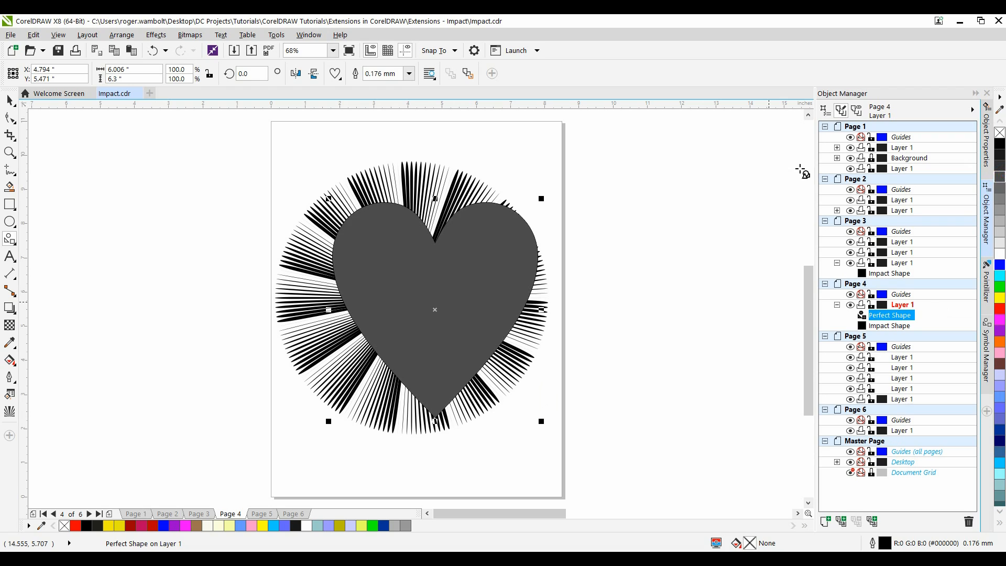
mouse_move(45, 119)
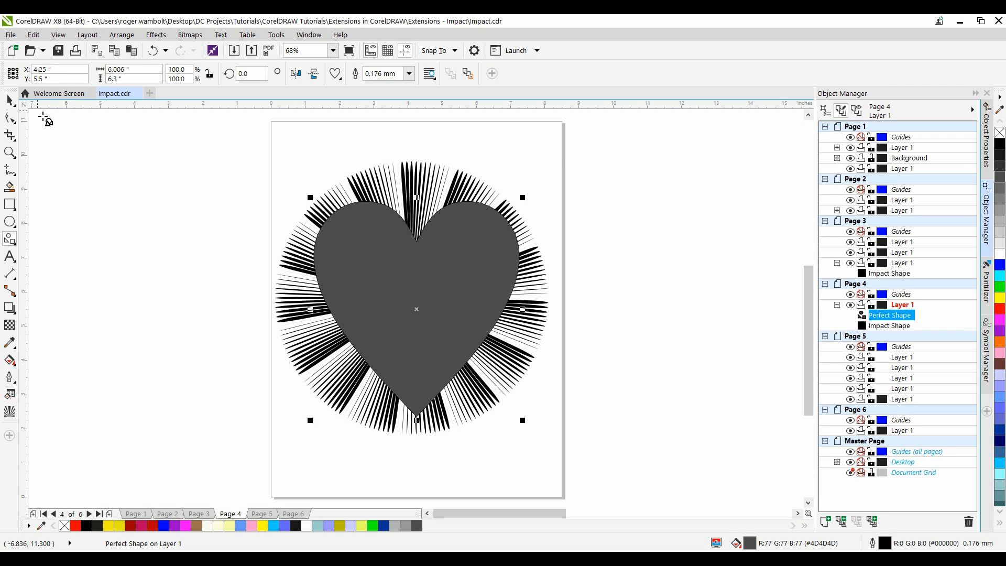
mouse_move(396, 175)
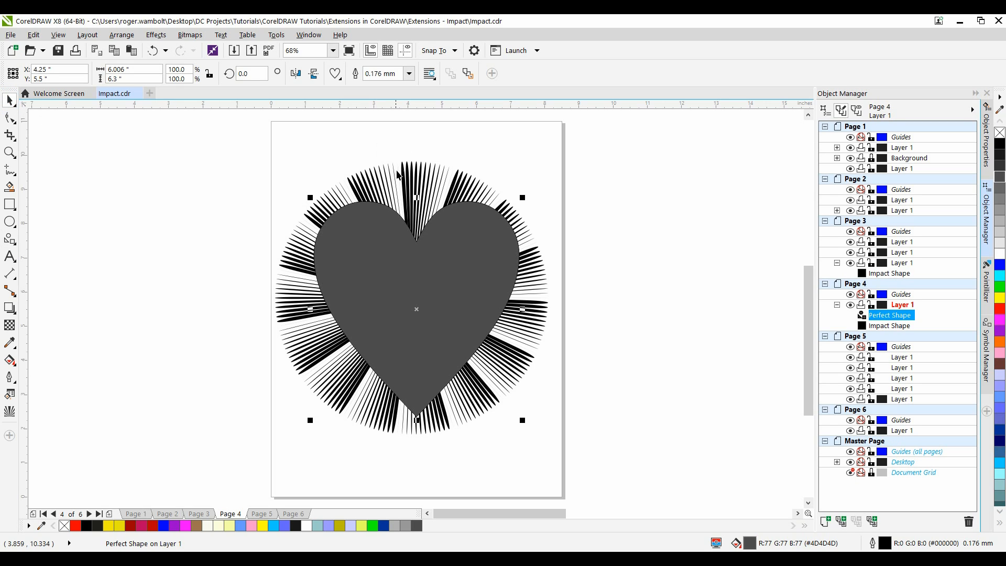
left_click(293, 338)
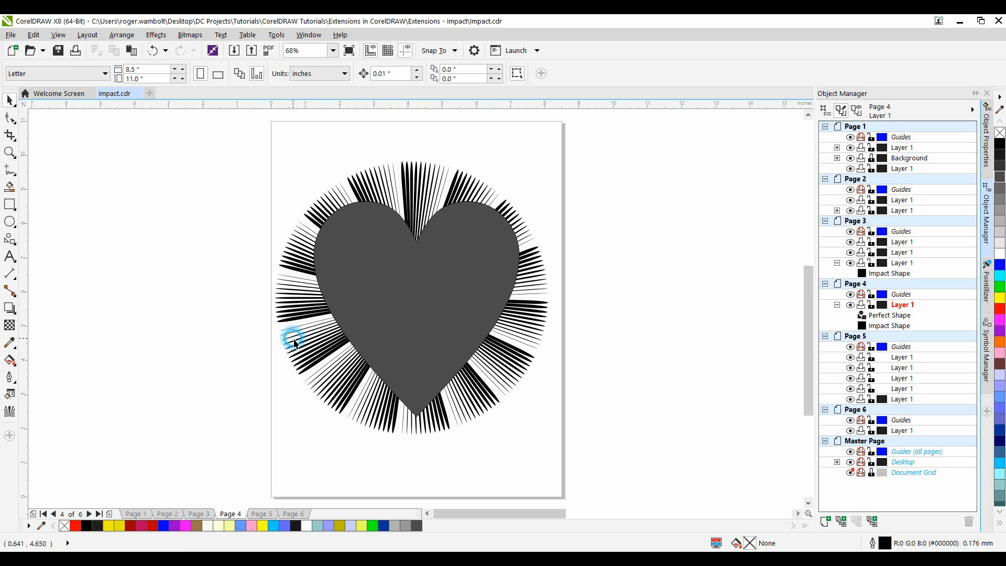
left_click(294, 338)
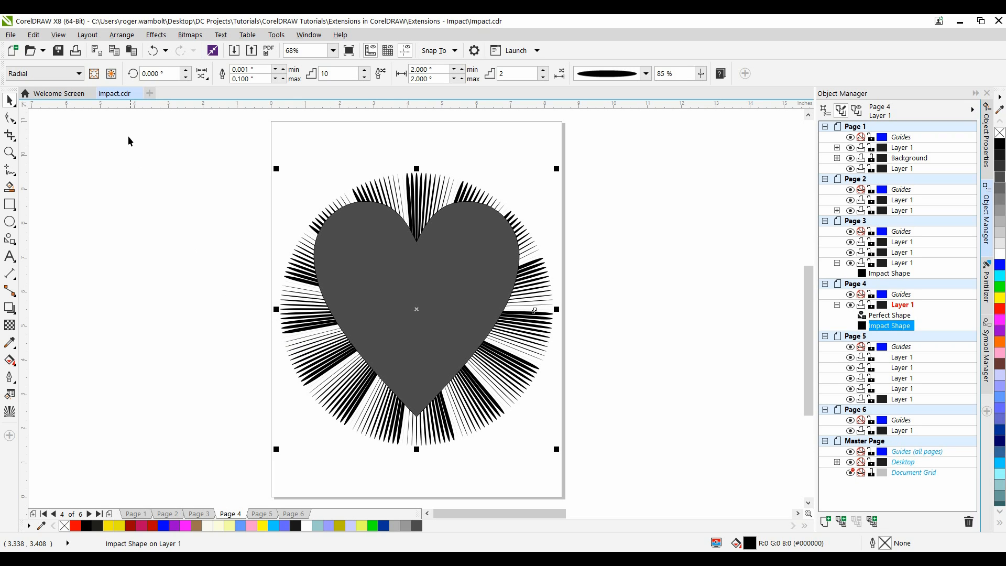
mouse_move(111, 73)
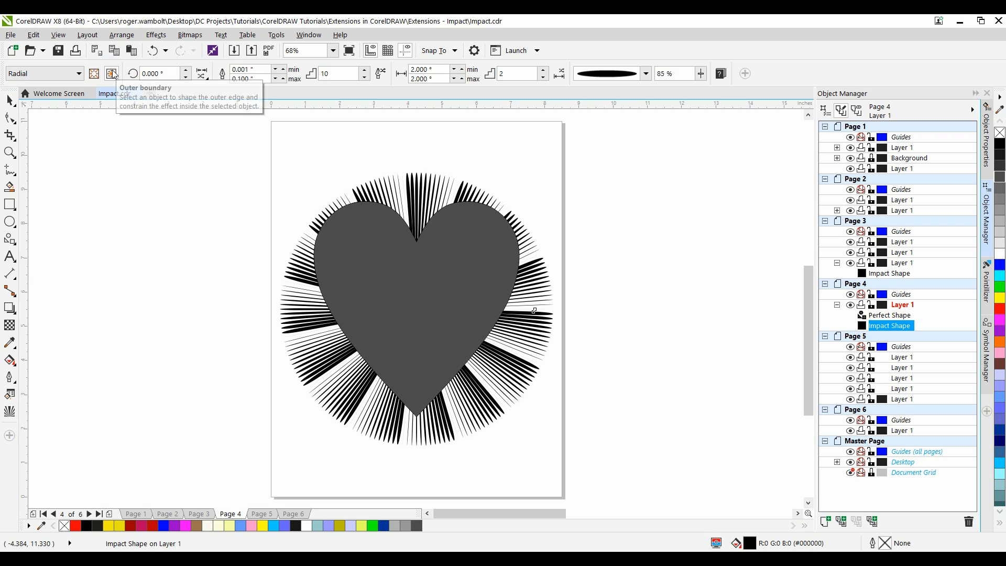
mouse_move(372, 242)
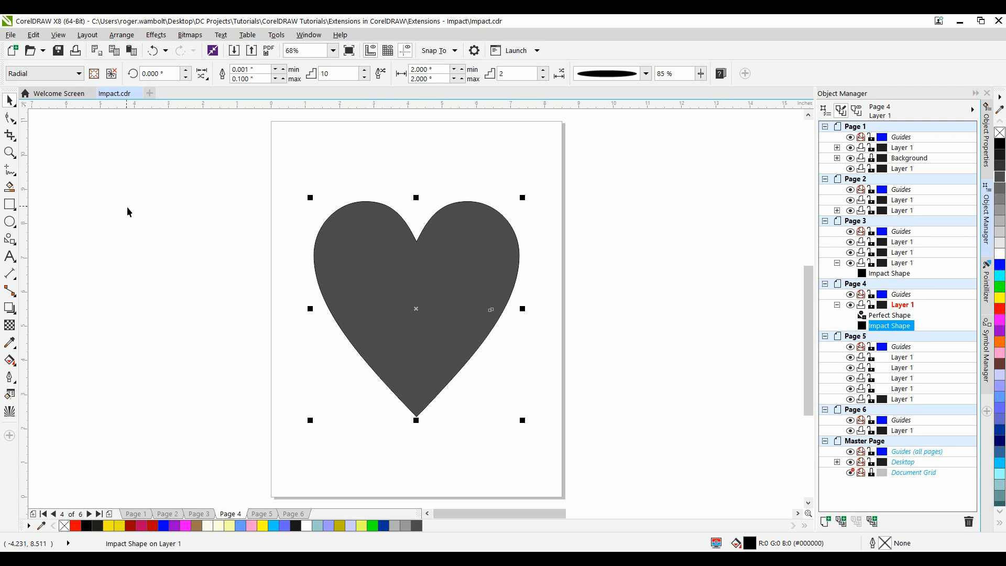
Step: Clip the burst to the heart's outline as red rays, then go to page 5
left_click(126, 207)
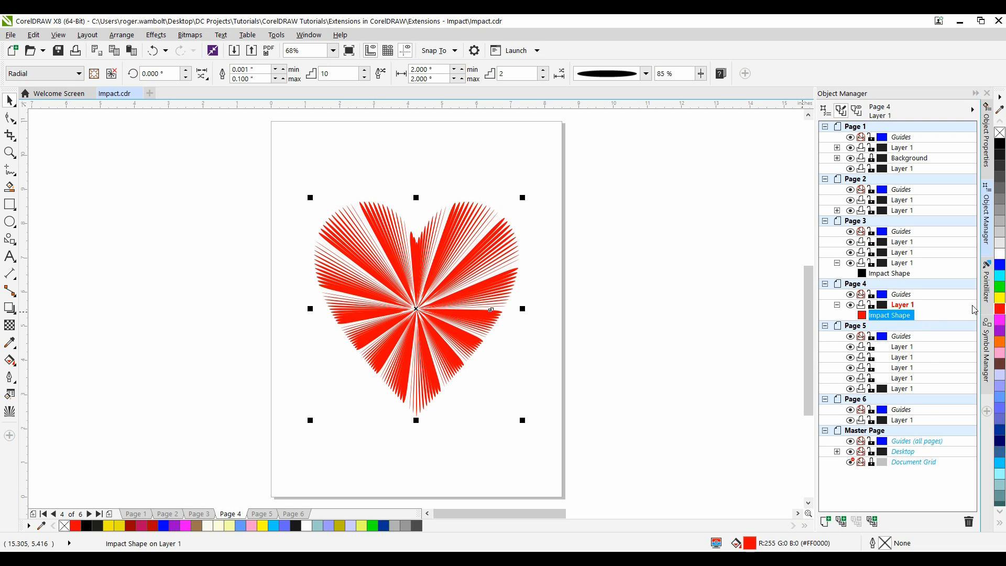
left_click(695, 294)
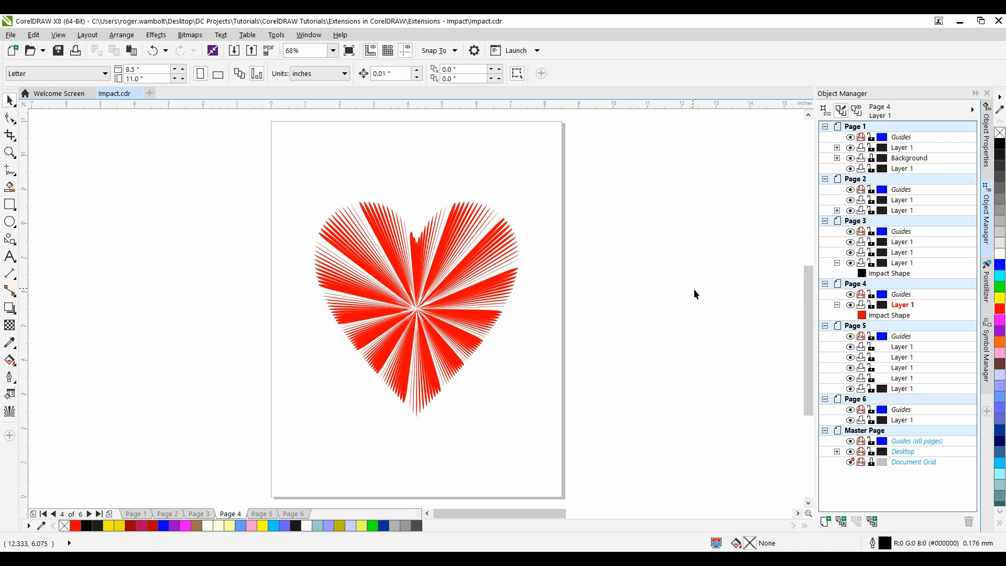
mouse_move(695, 297)
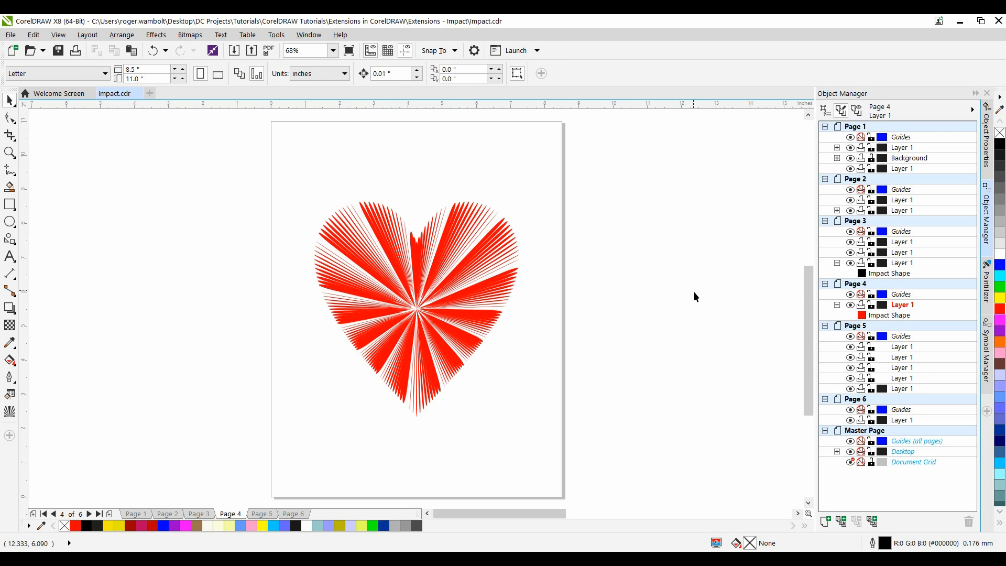
left_click(262, 513)
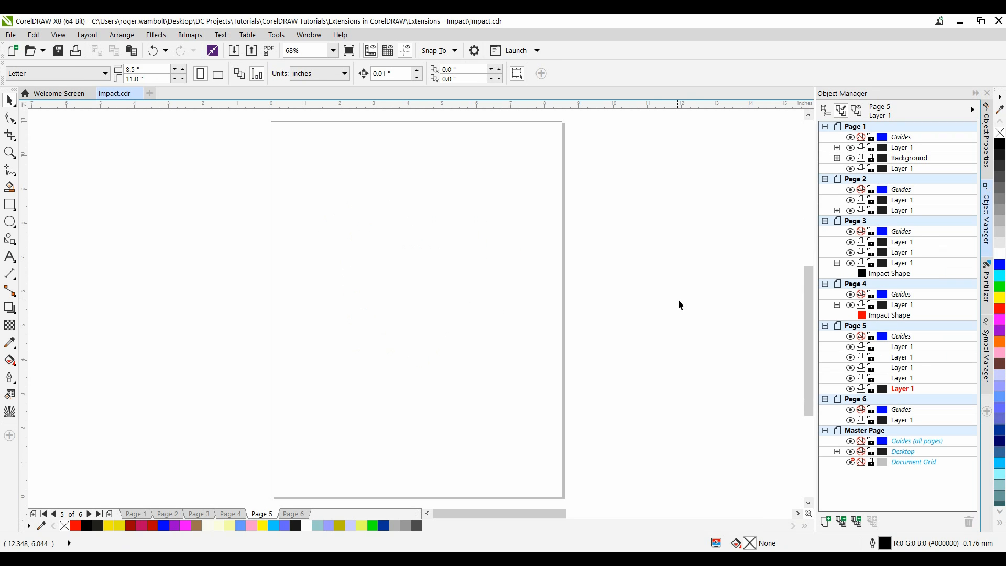
mouse_move(9, 411)
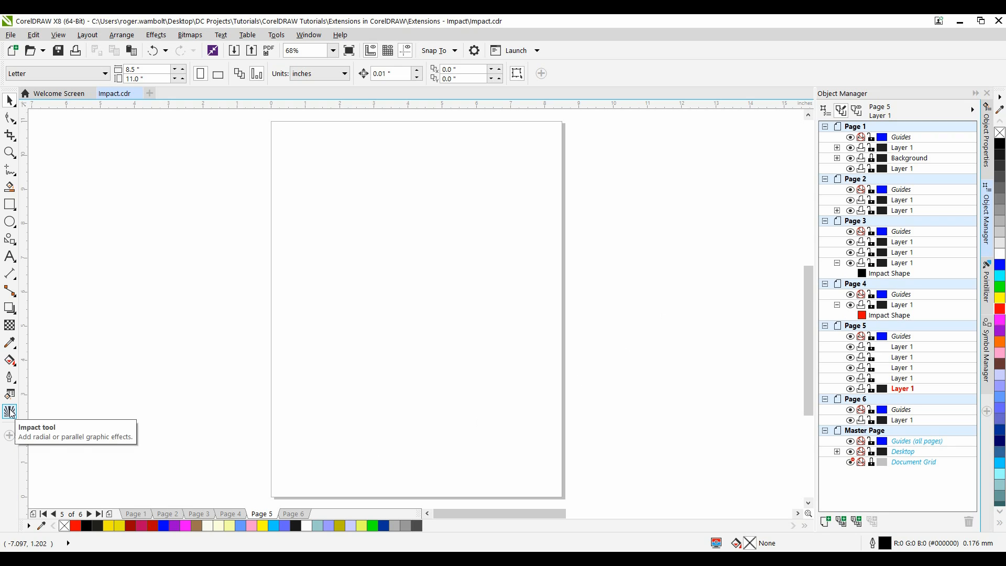
Step: Switch the Impact tool from Radial to Parallel style for horizontal speed lines
left_click(9, 411)
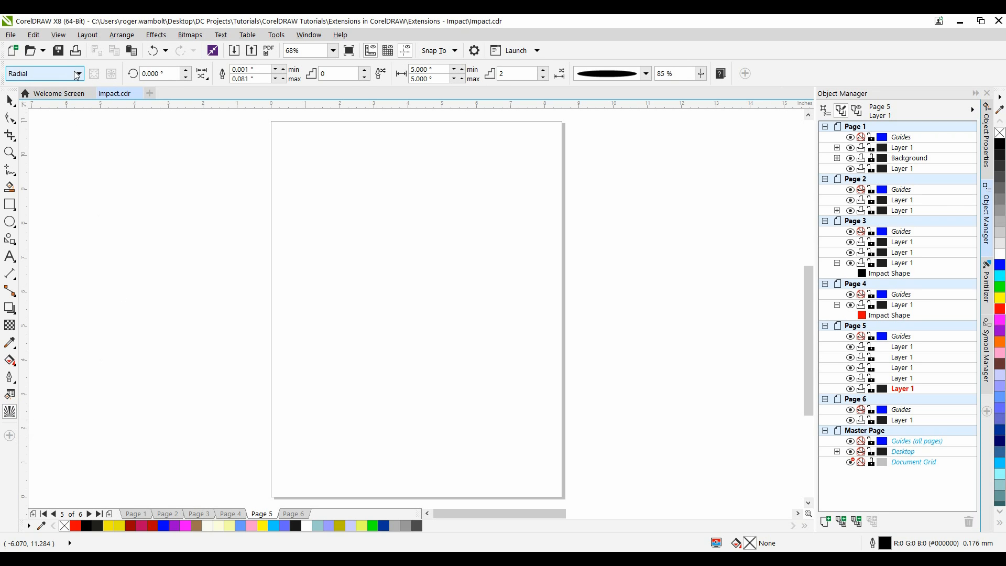
left_click(78, 74)
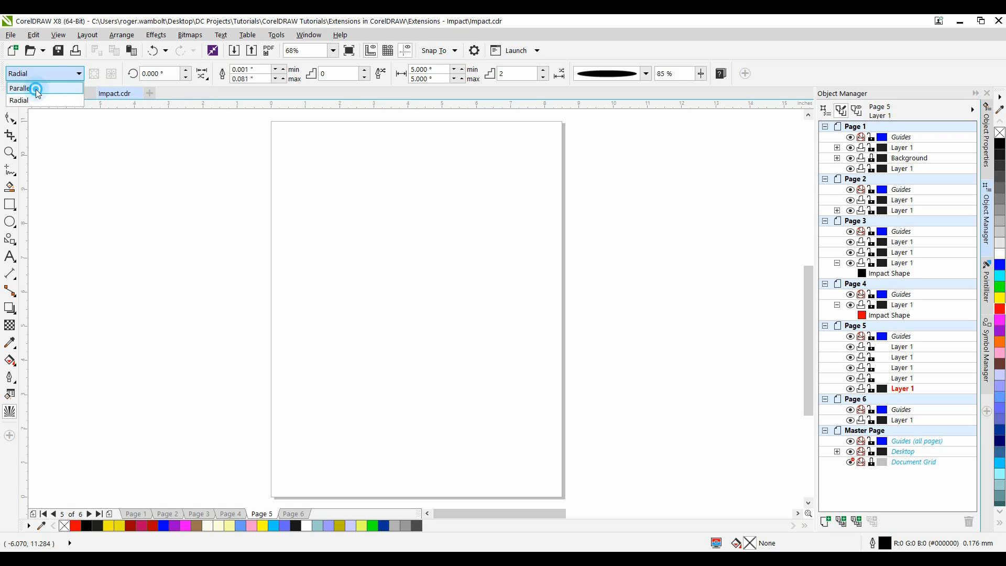
left_click(20, 88)
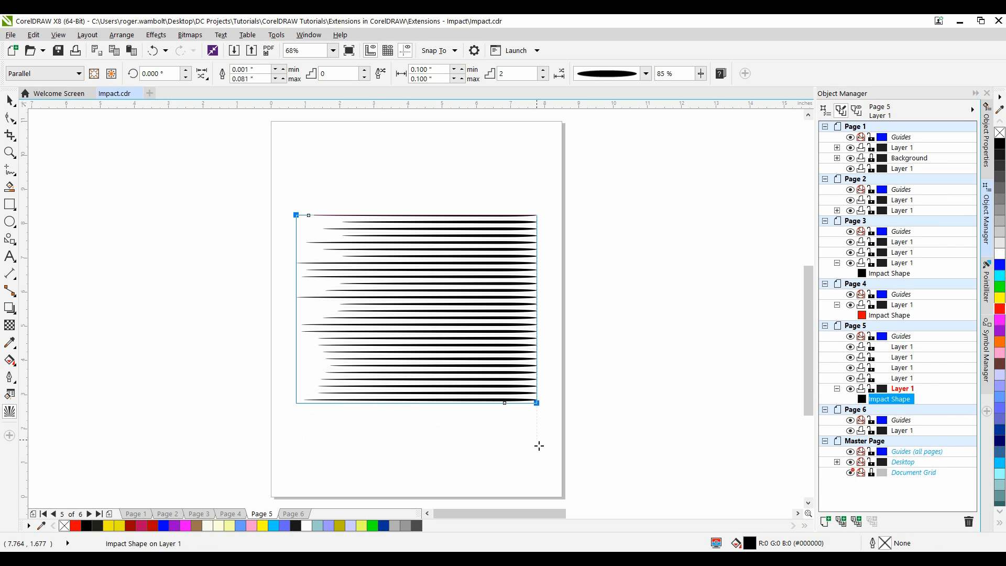
mouse_move(484, 270)
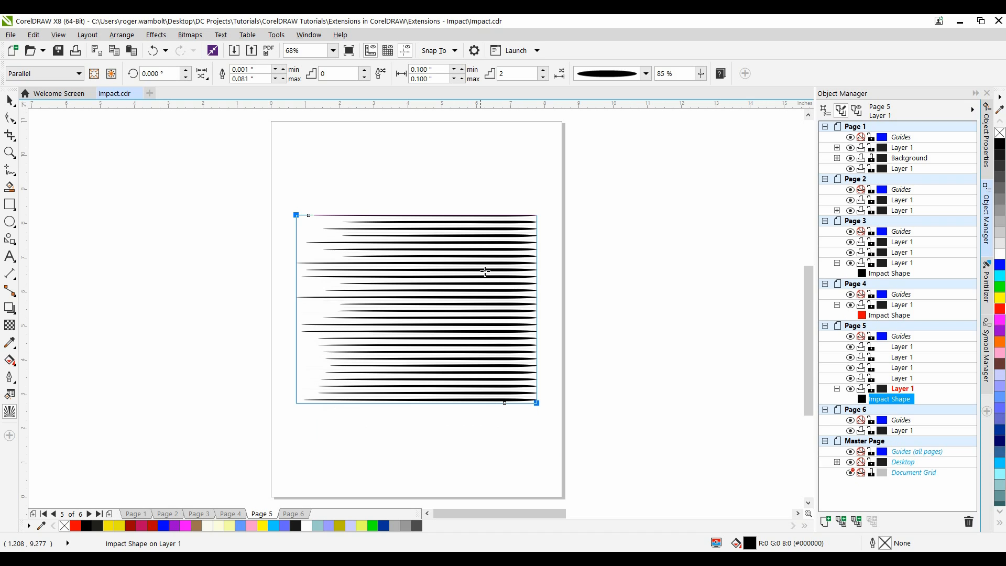
mouse_move(202, 73)
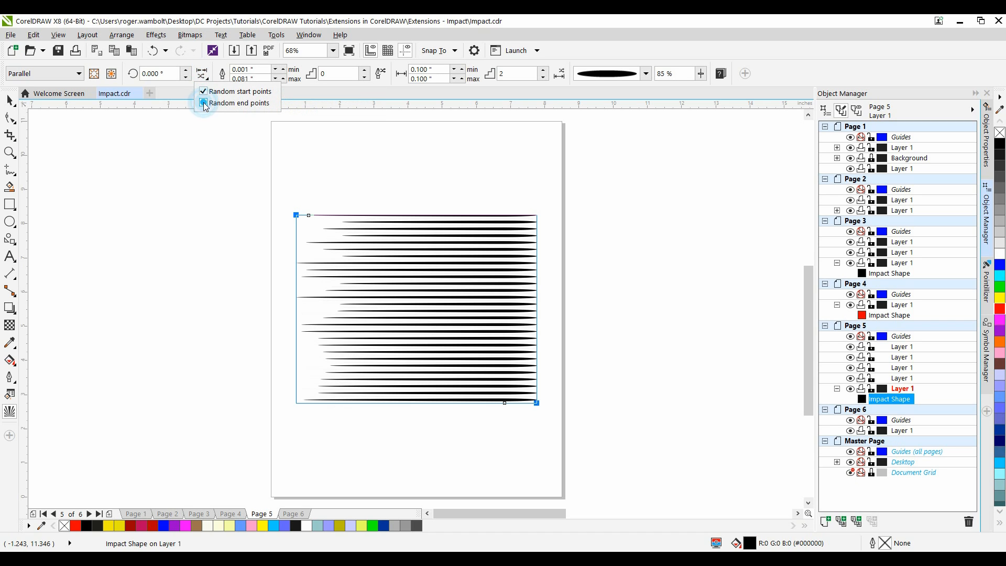
Step: Give the parallel lines random end points and import COOLDUDE.cmx
left_click(204, 103)
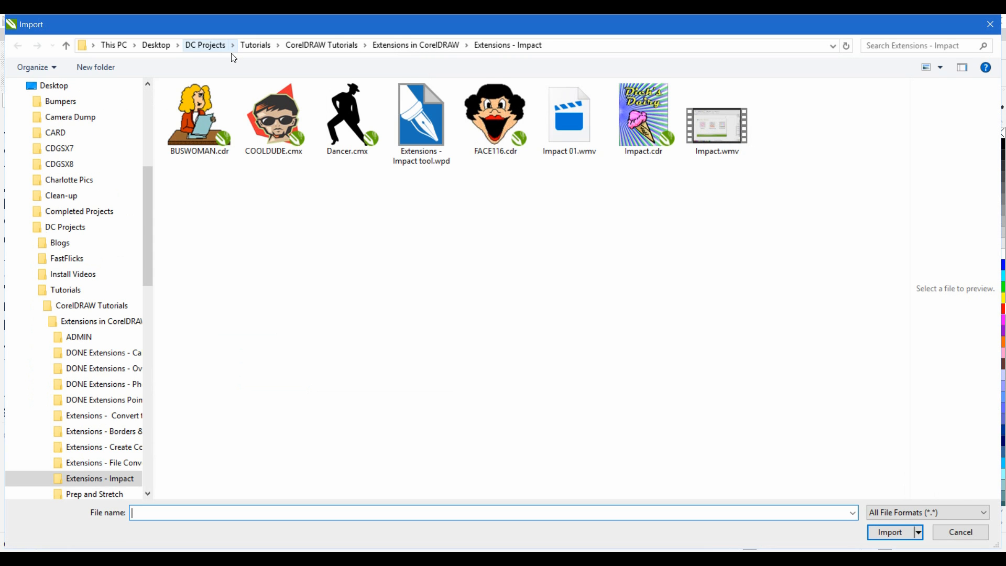
left_click(274, 115)
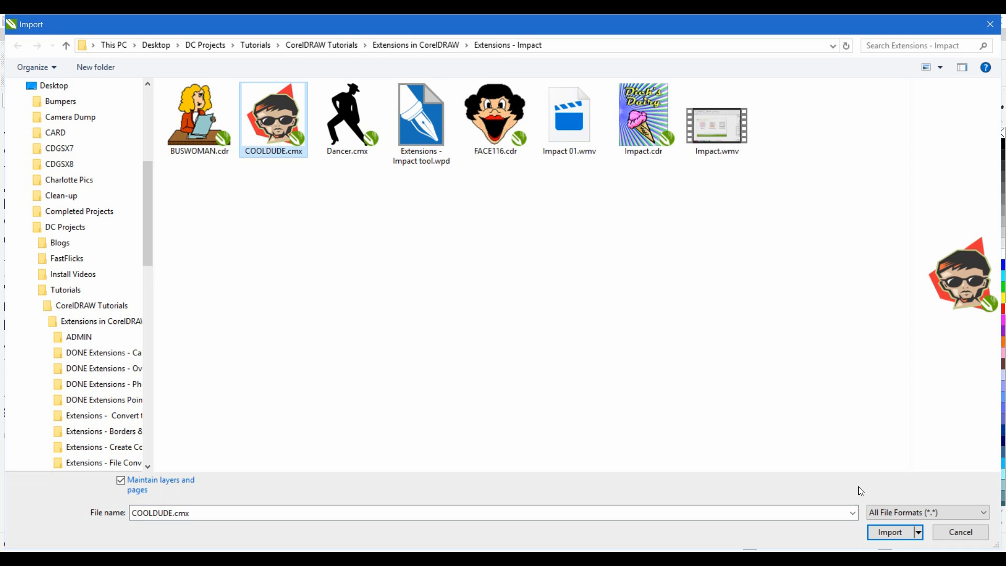
left_click(889, 532)
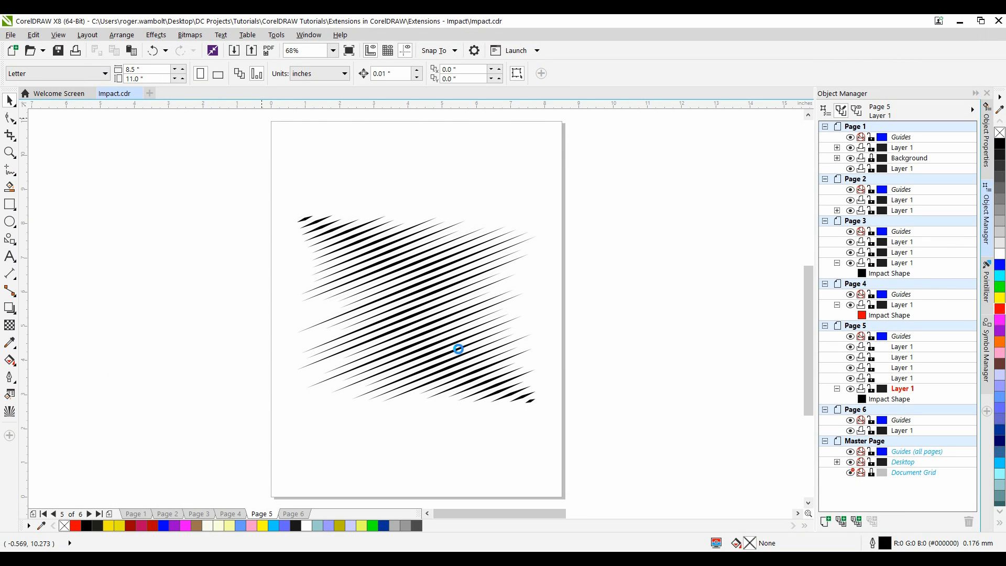
mouse_move(360, 256)
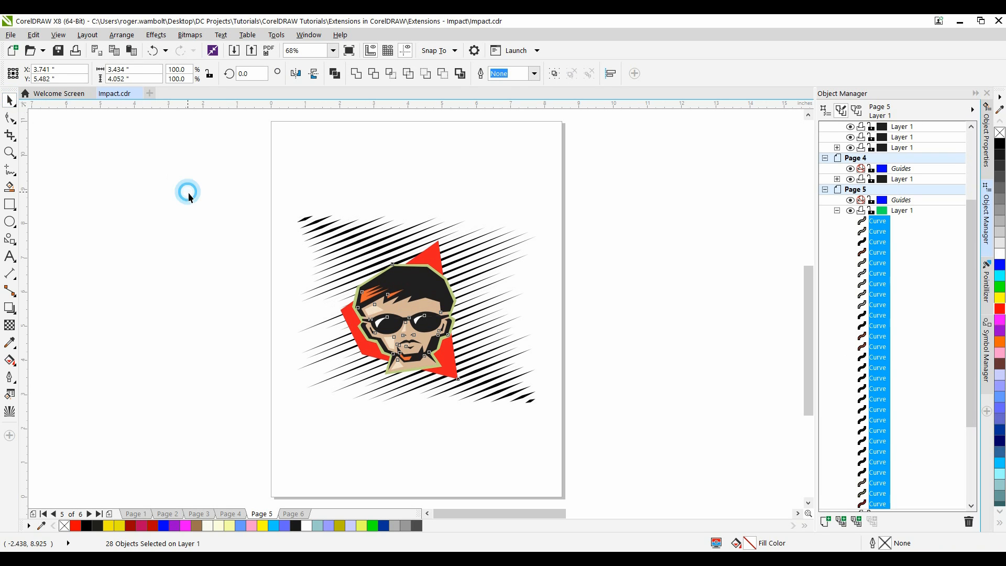
Step: Deselect the COOLDUDE artwork placed over the diagonal speed lines
left_click(187, 192)
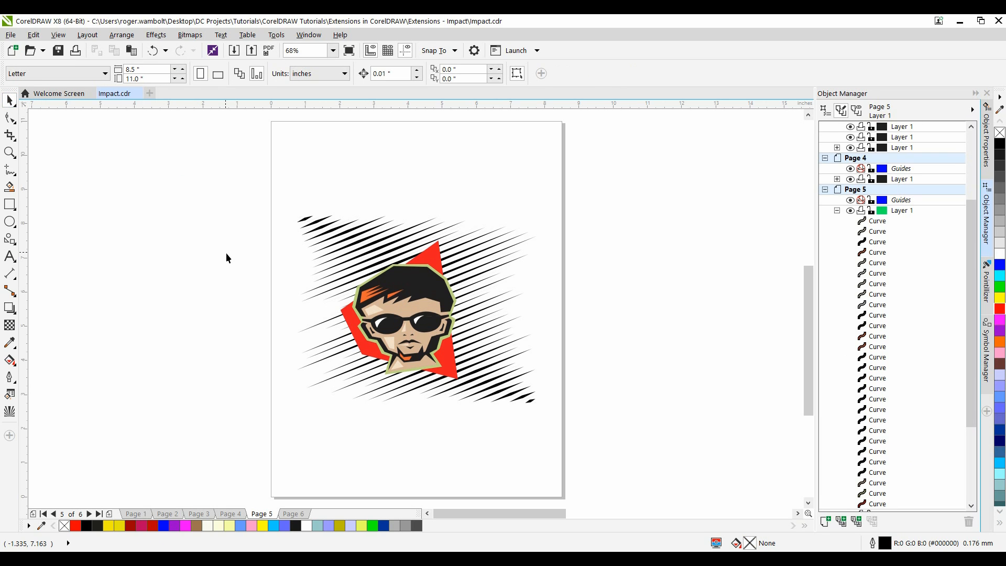